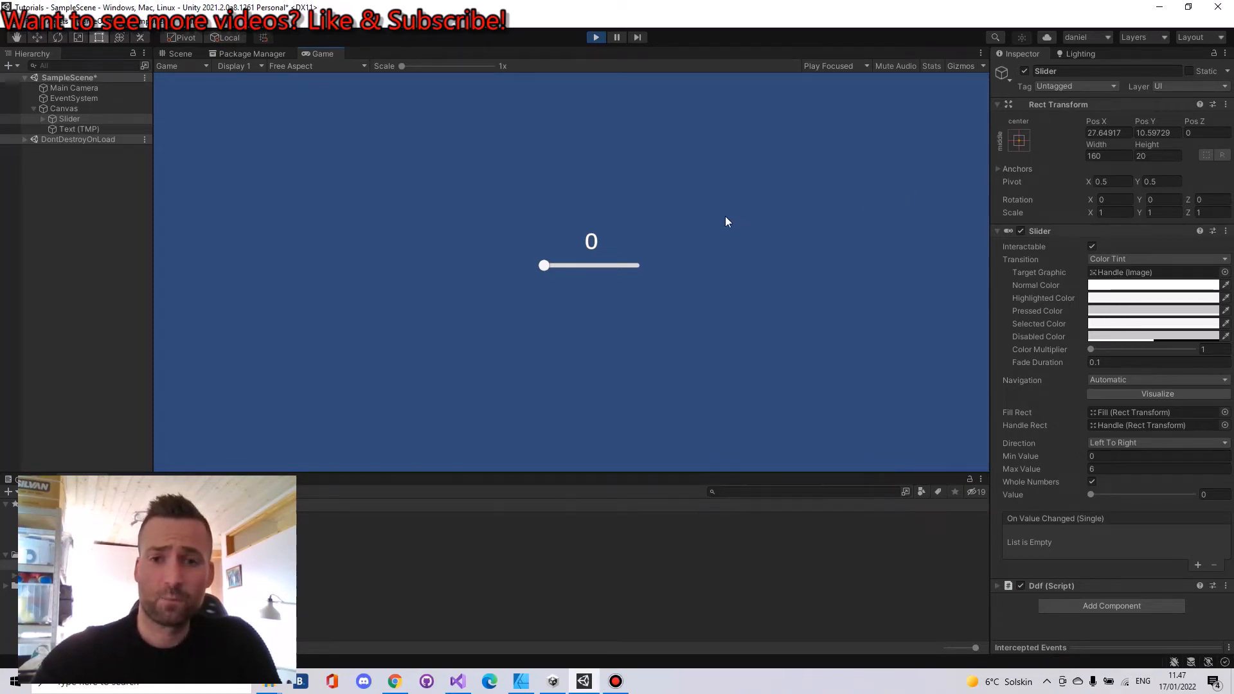
mouse_move(665, 275)
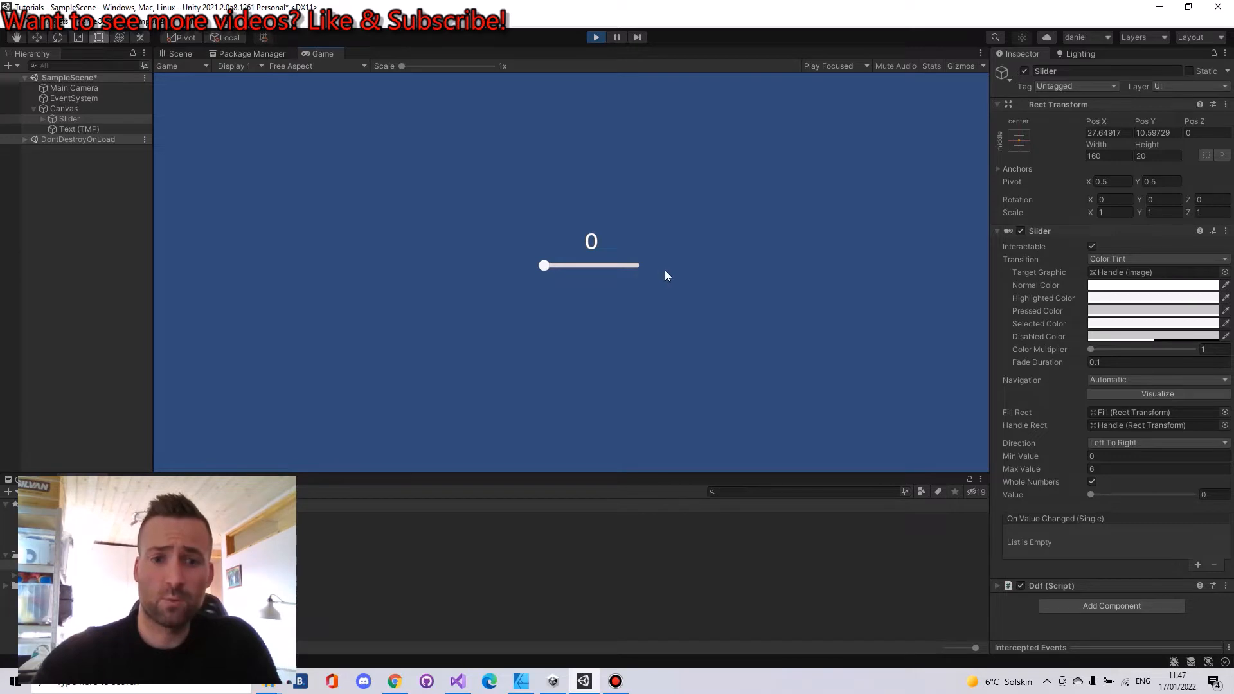
mouse_move(1115, 535)
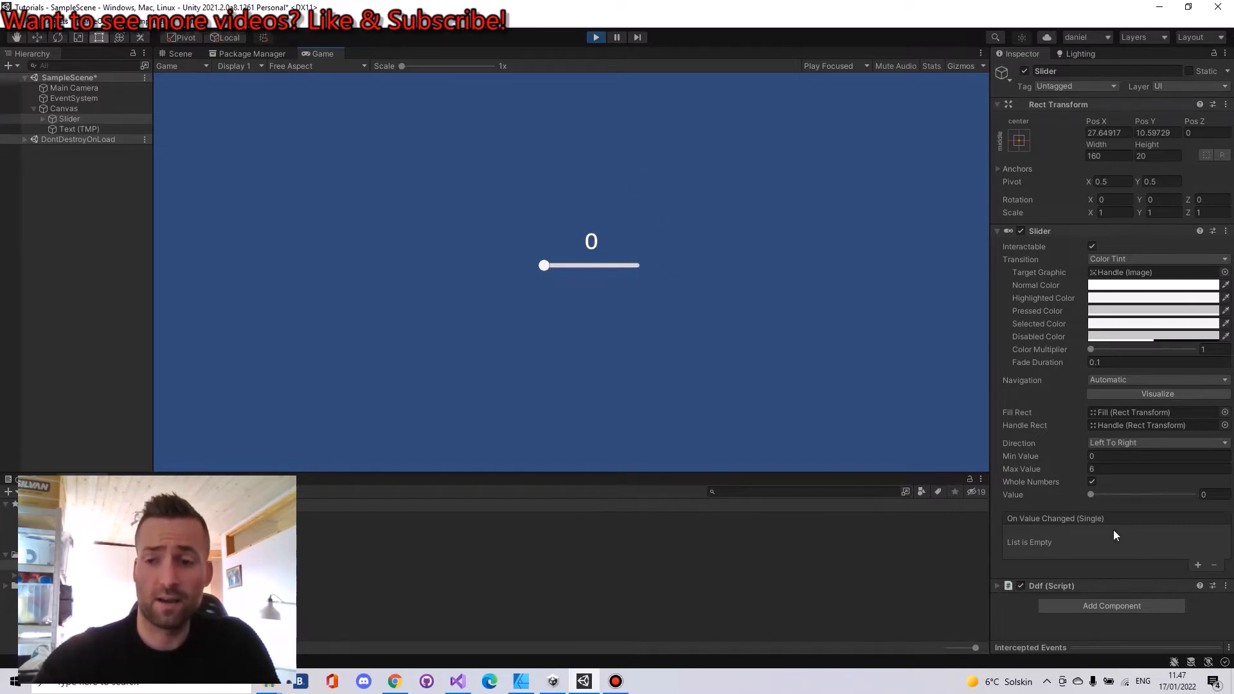
mouse_move(556, 224)
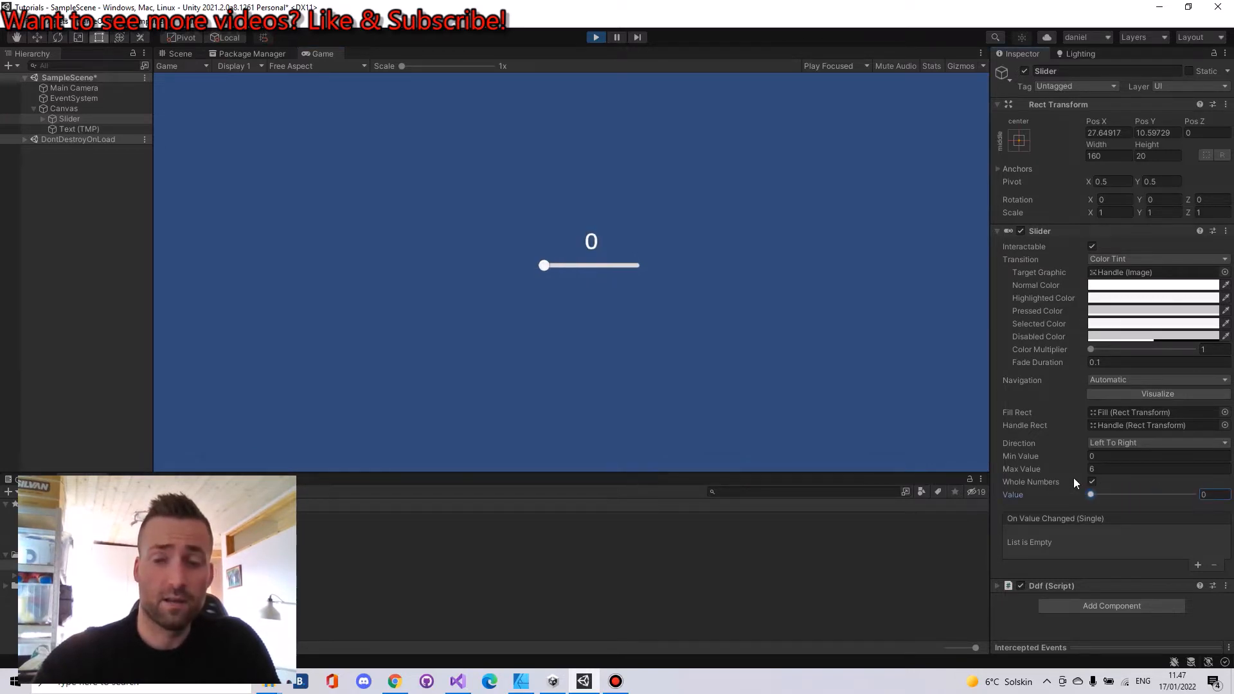
Step: In Play mode, drag the Slider's Value so the label above it updates from 0 to 2
drag(543, 264, 573, 264)
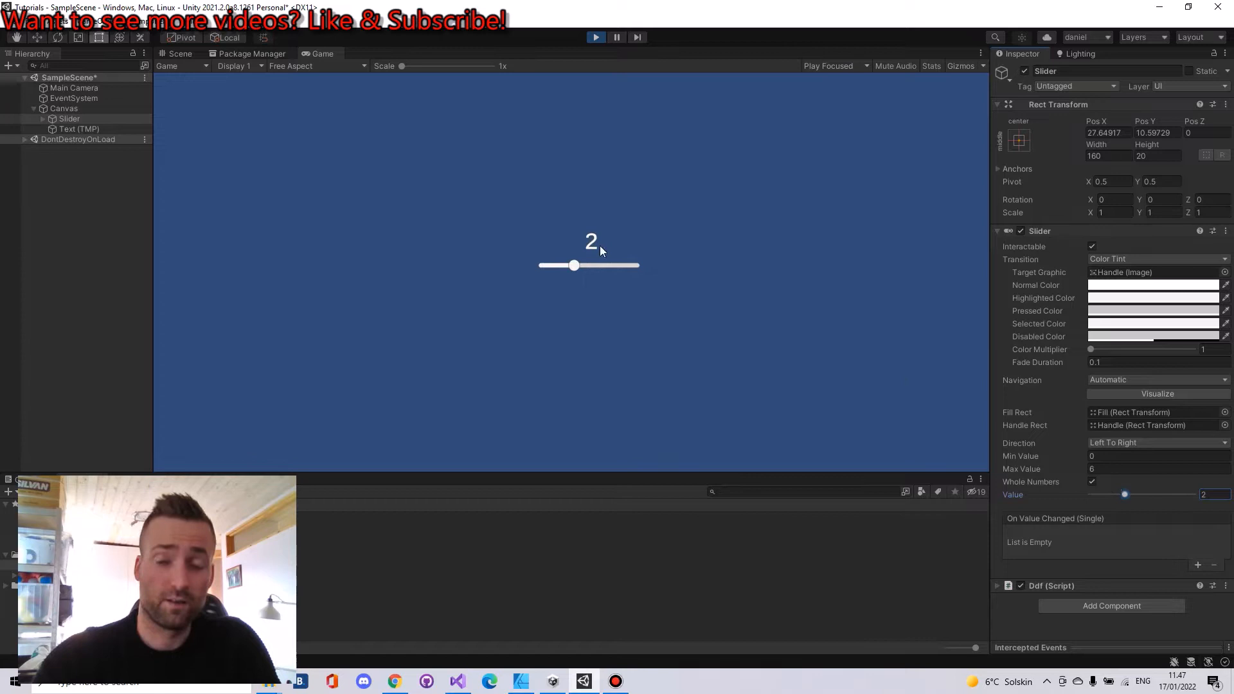
mouse_move(611, 230)
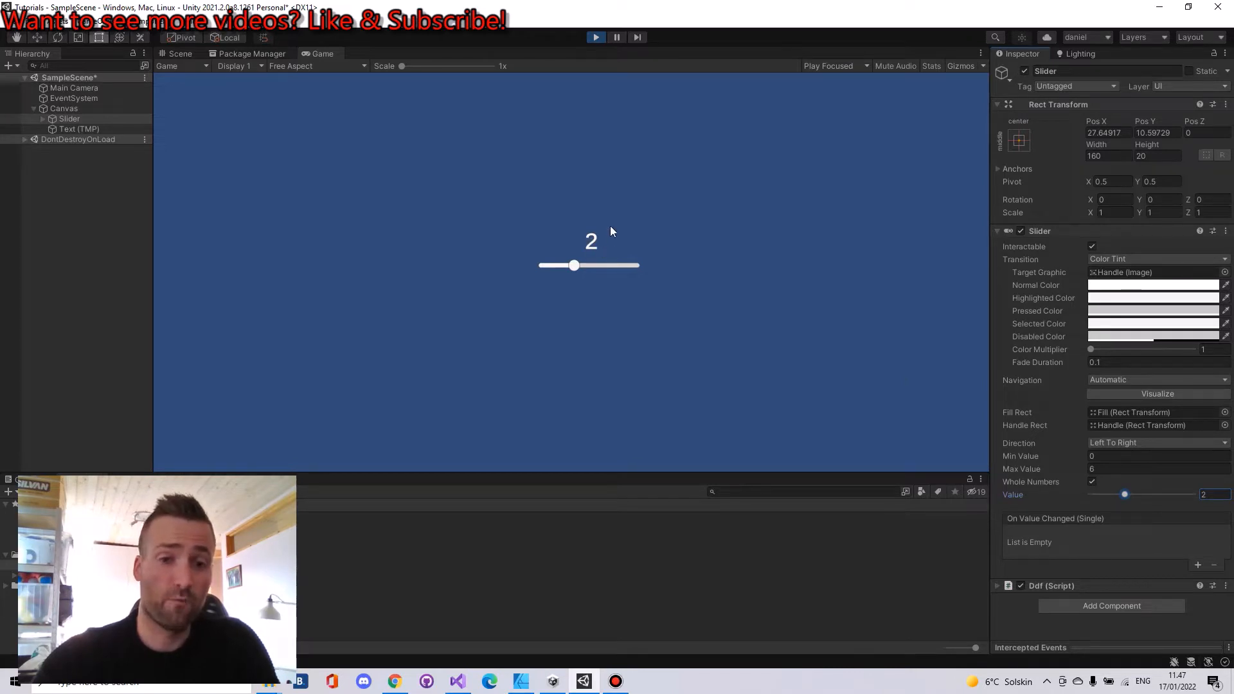
mouse_move(696, 269)
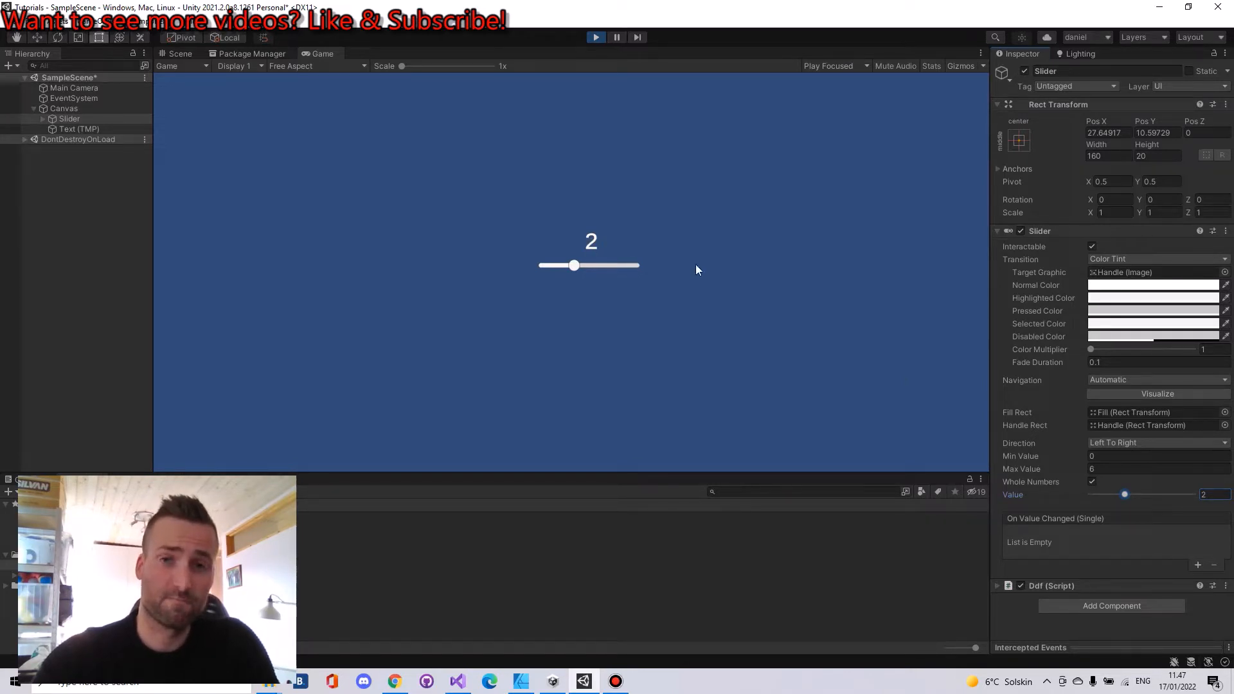
mouse_move(748, 316)
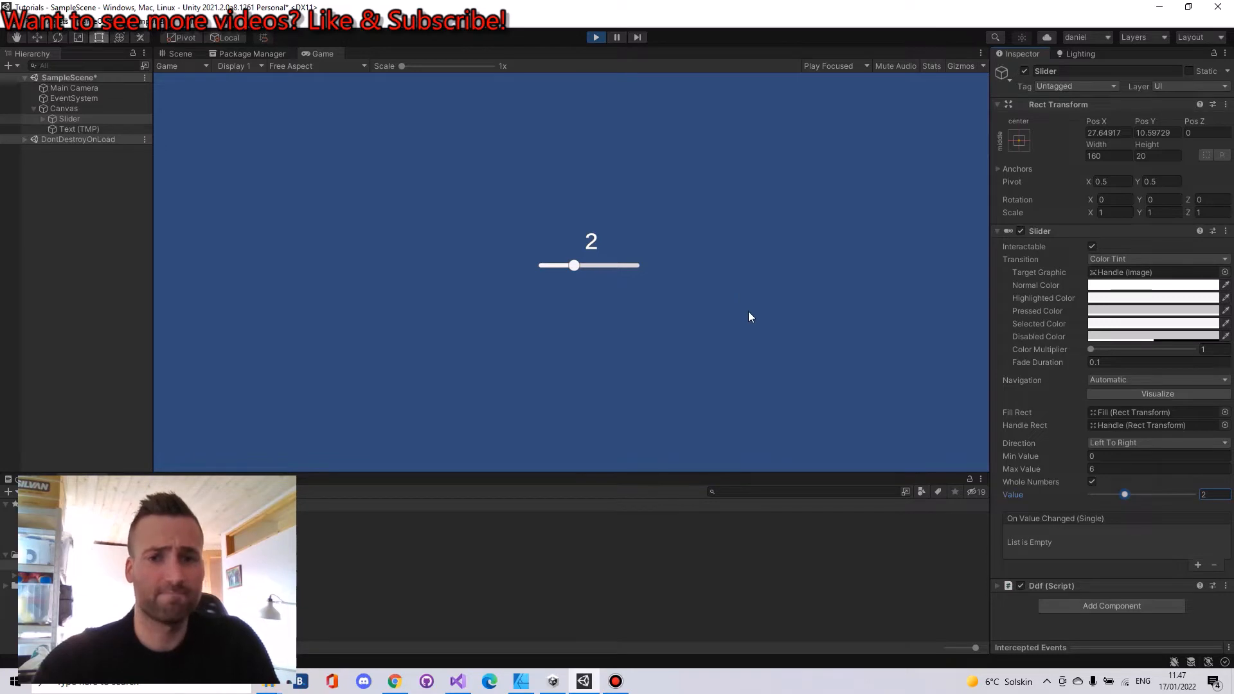
Step: Stop Play, add a TextMeshPro child under the Slider and set the Slider's Max Value to 10
click(595, 37)
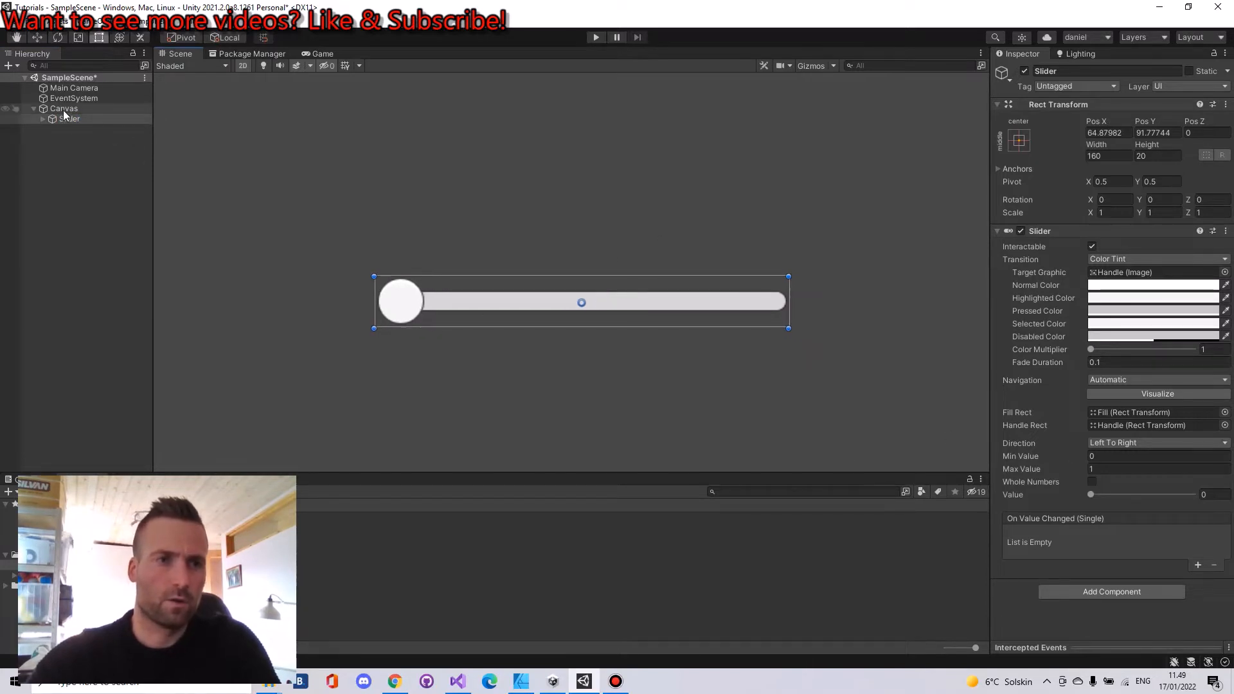
right_click(65, 108)
text(SlideText)
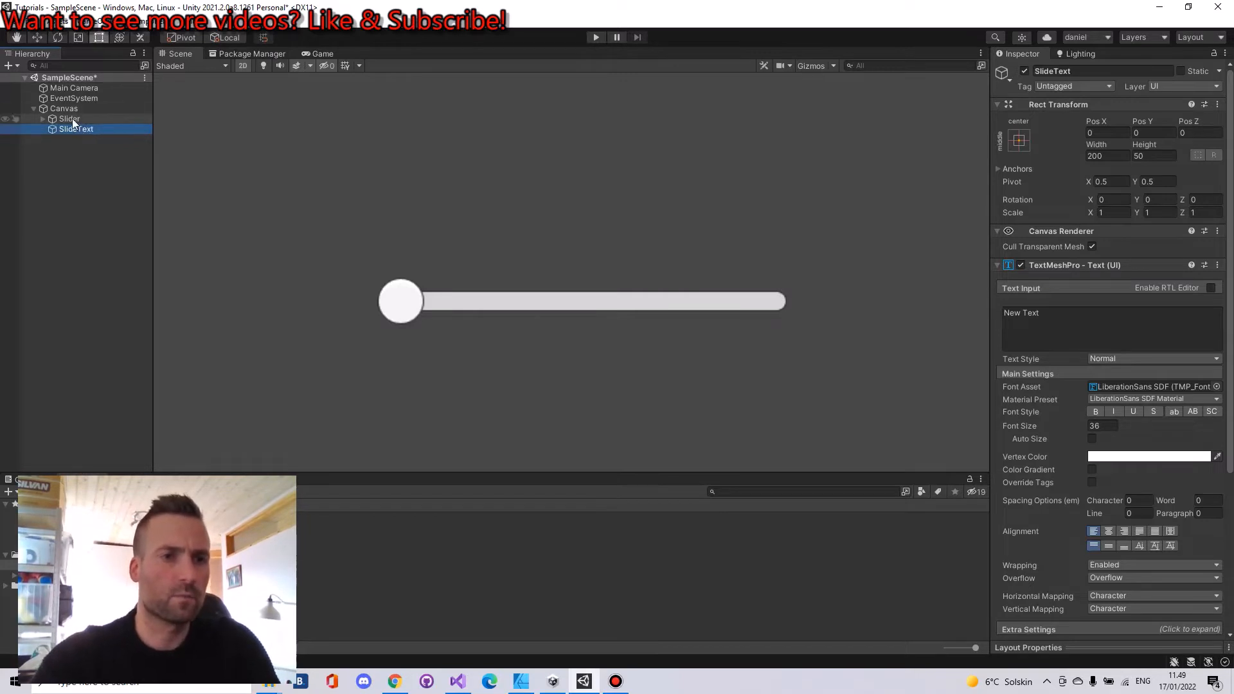
click(69, 118)
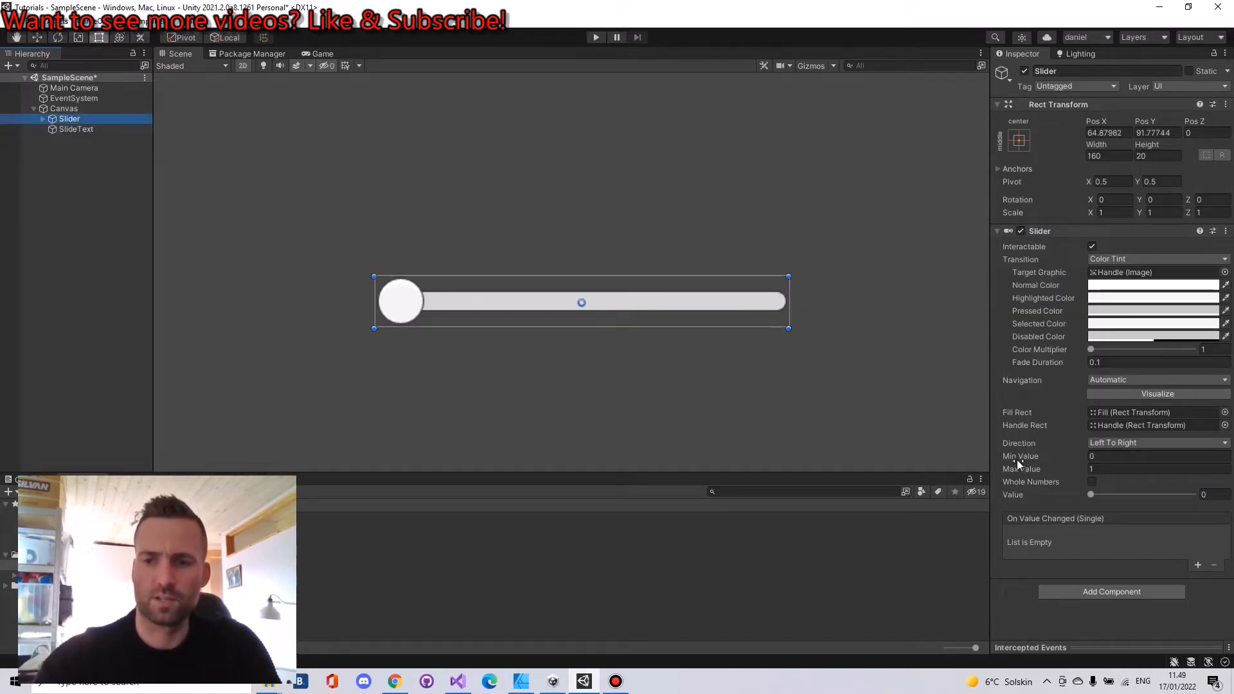
click(1157, 468)
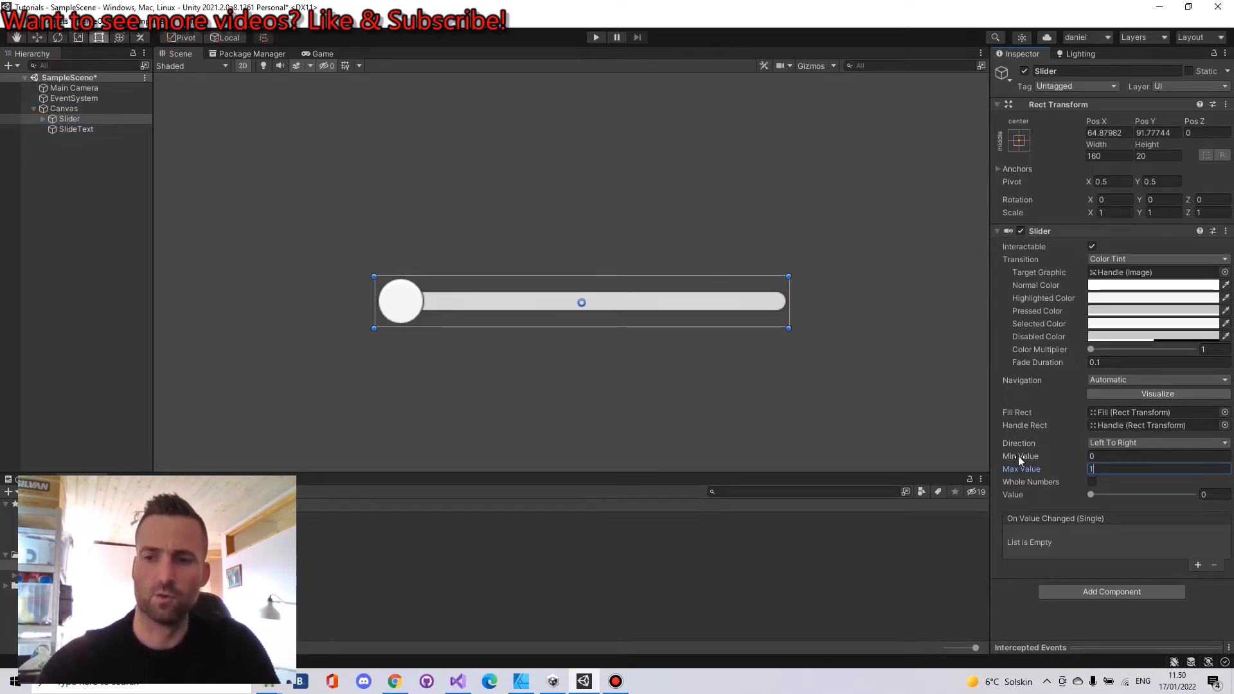
text(10)
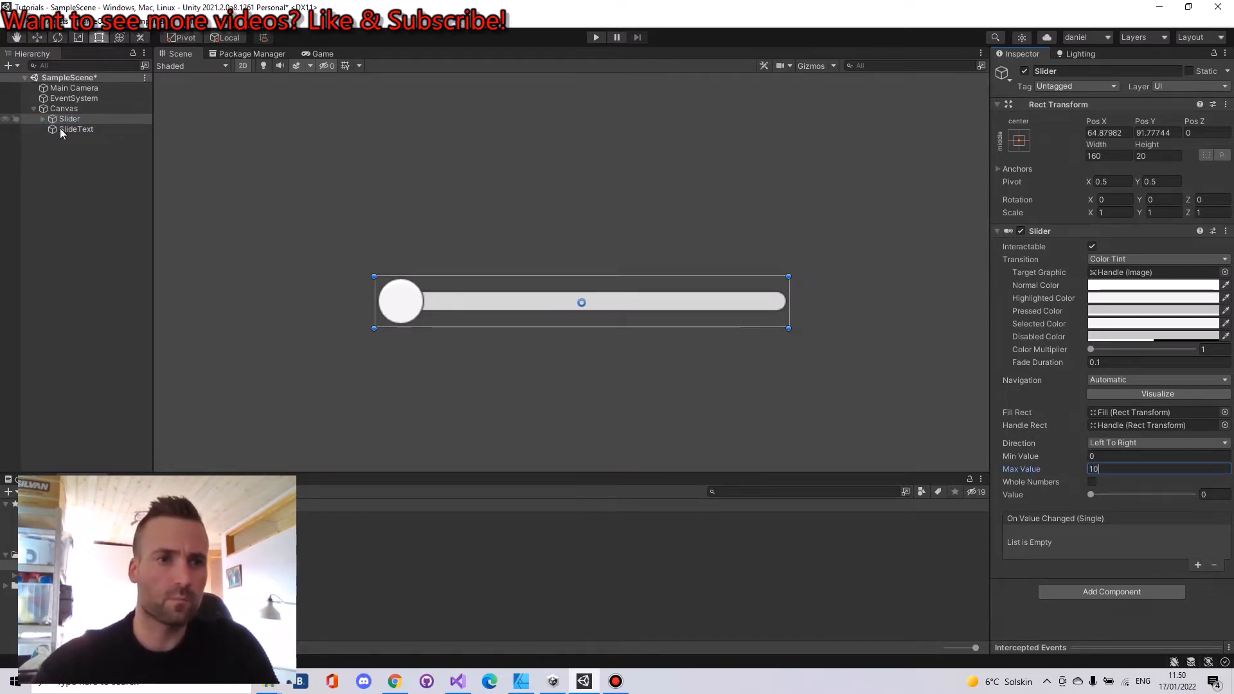
Step: Set the SlideText label's text to read 10
click(76, 129)
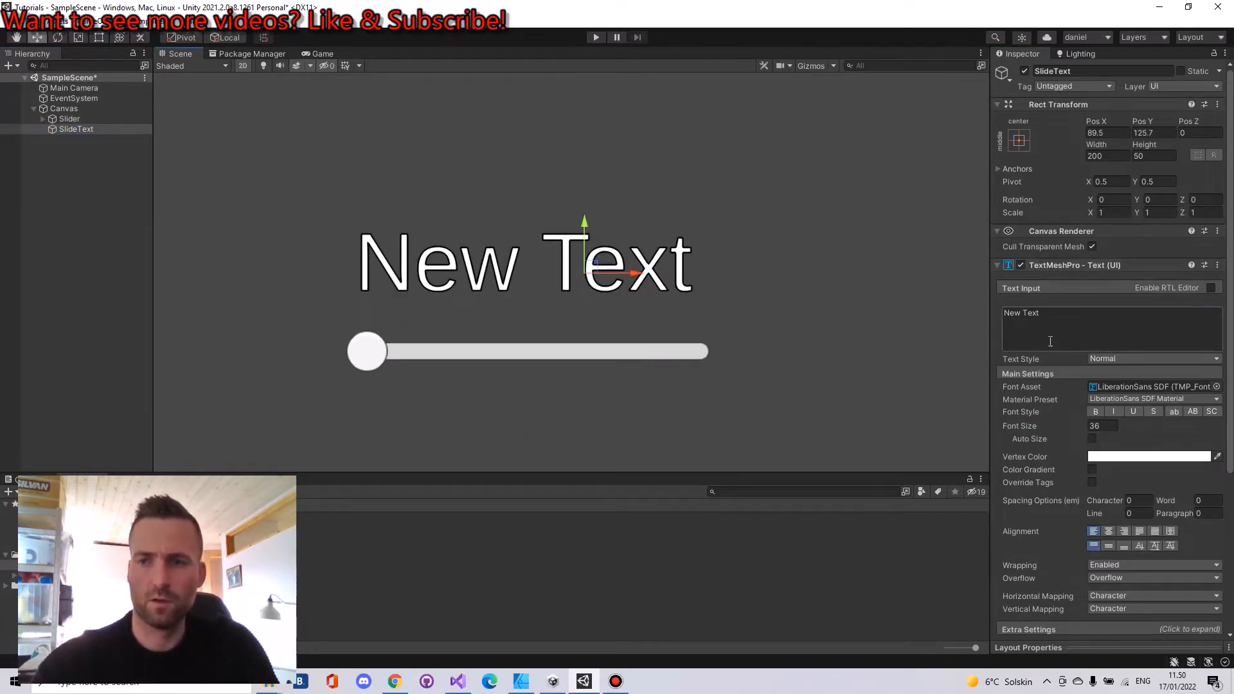
text(10)
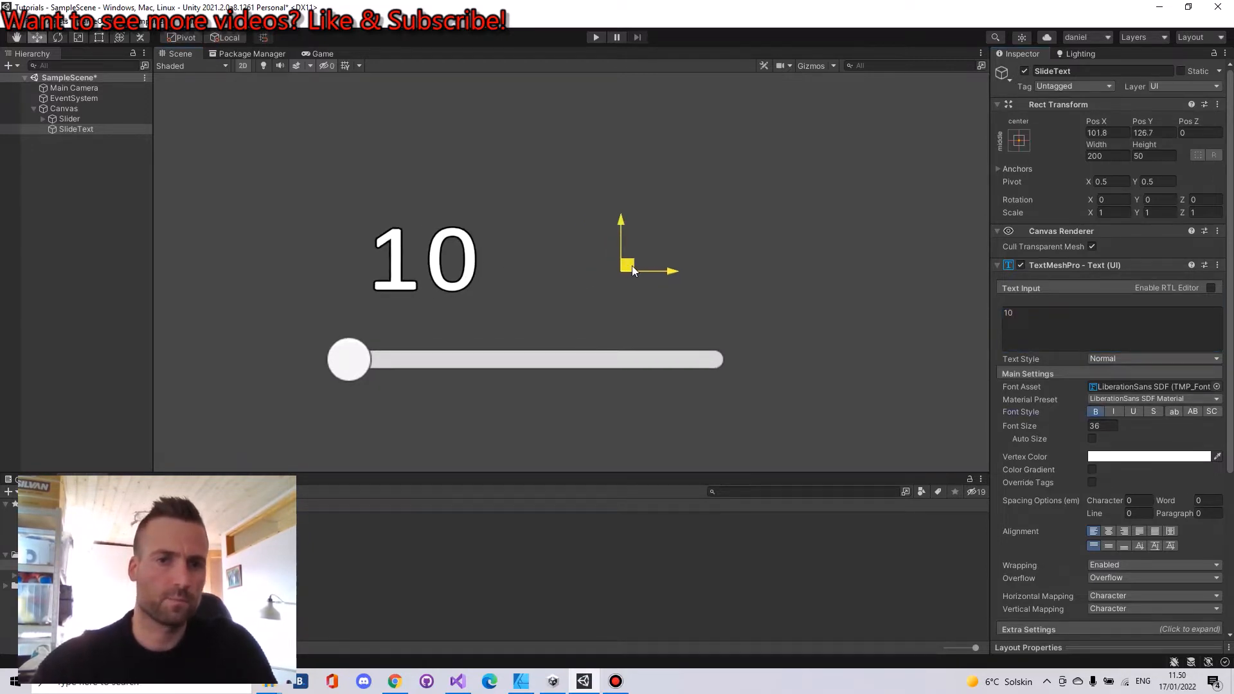
click(65, 108)
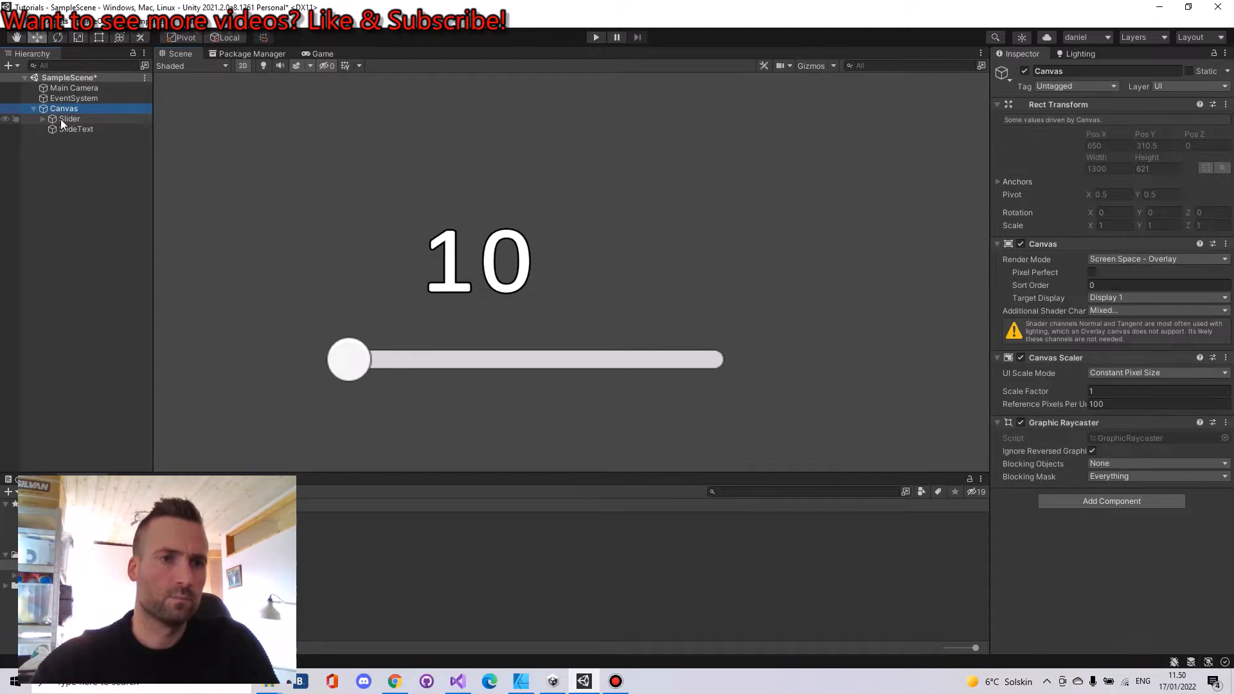
Step: Add a new script component named SliderChange to the Slider via Add Component > New script
click(68, 118)
text(b)
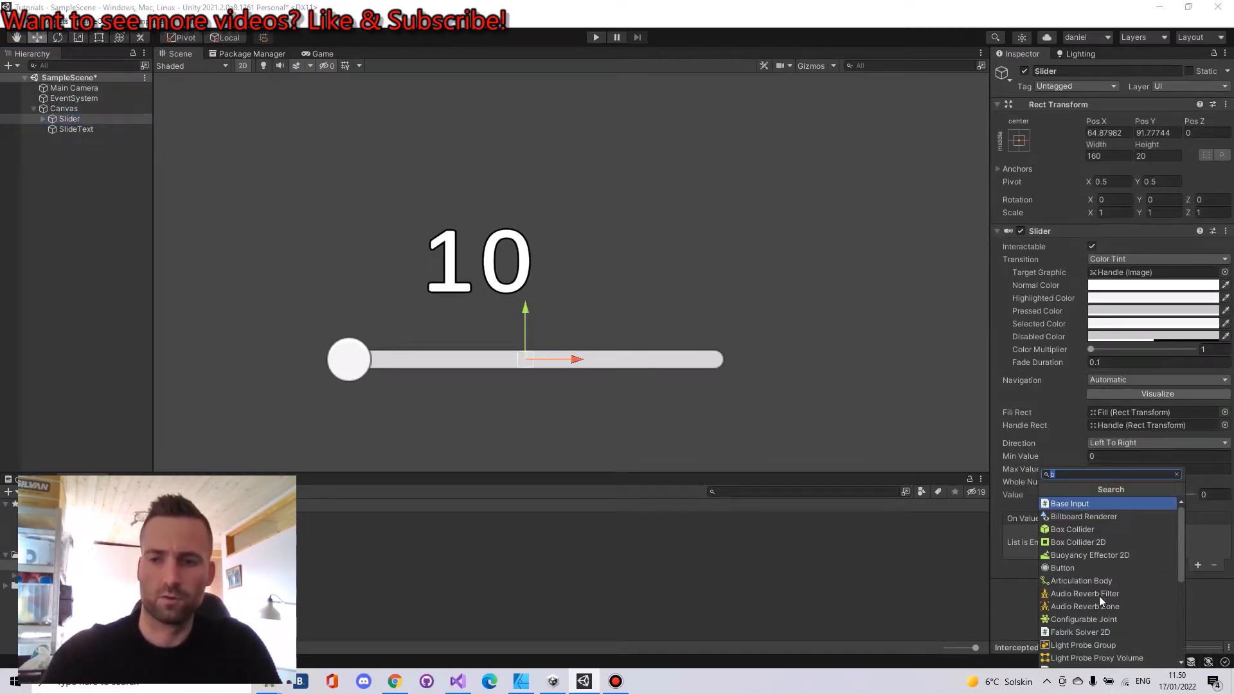
text(SliderChan)
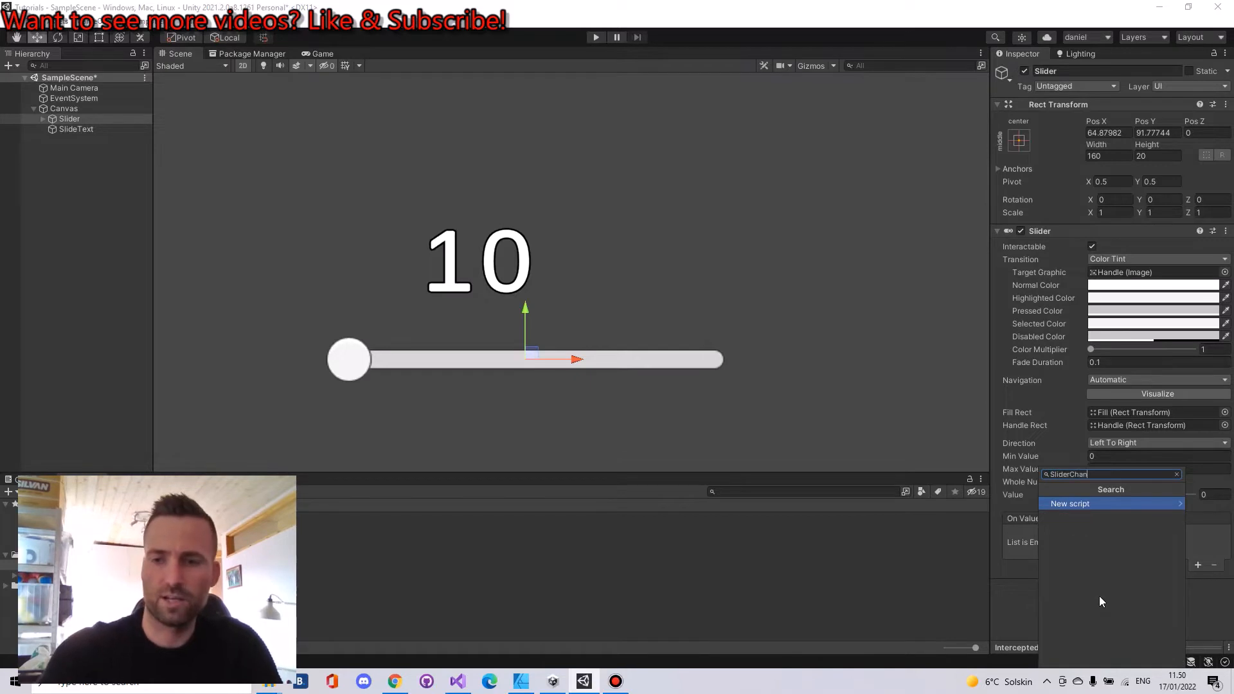
click(1069, 503)
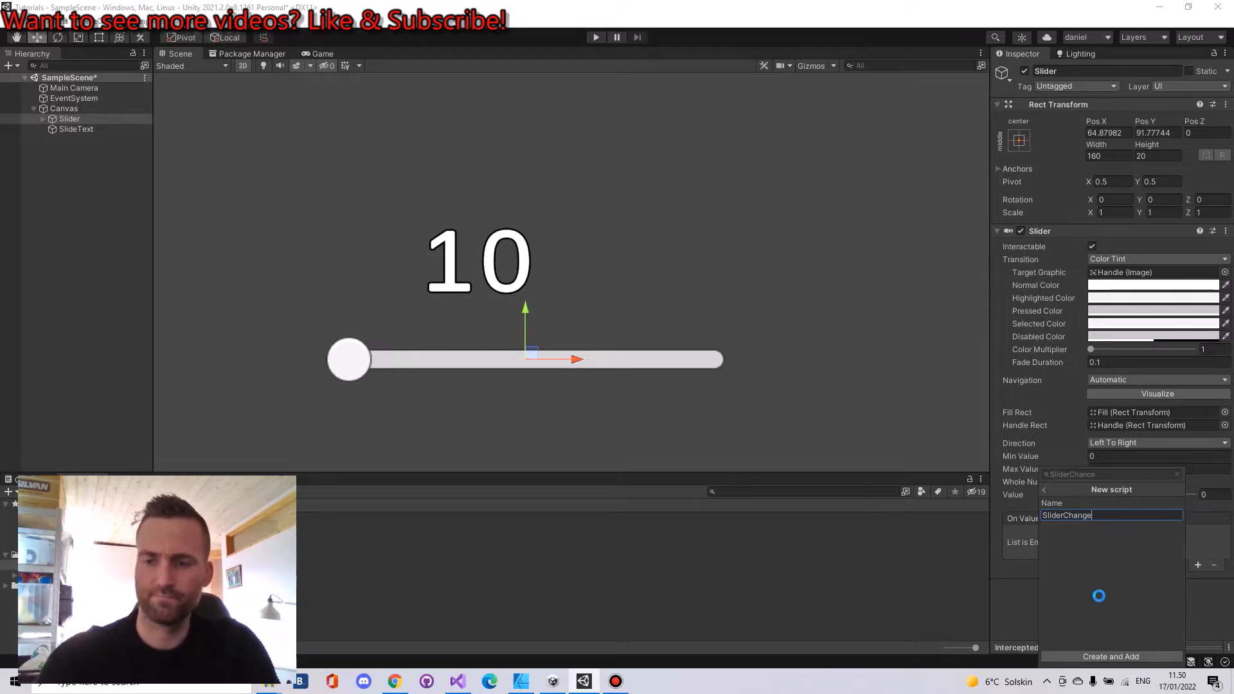
click(1110, 657)
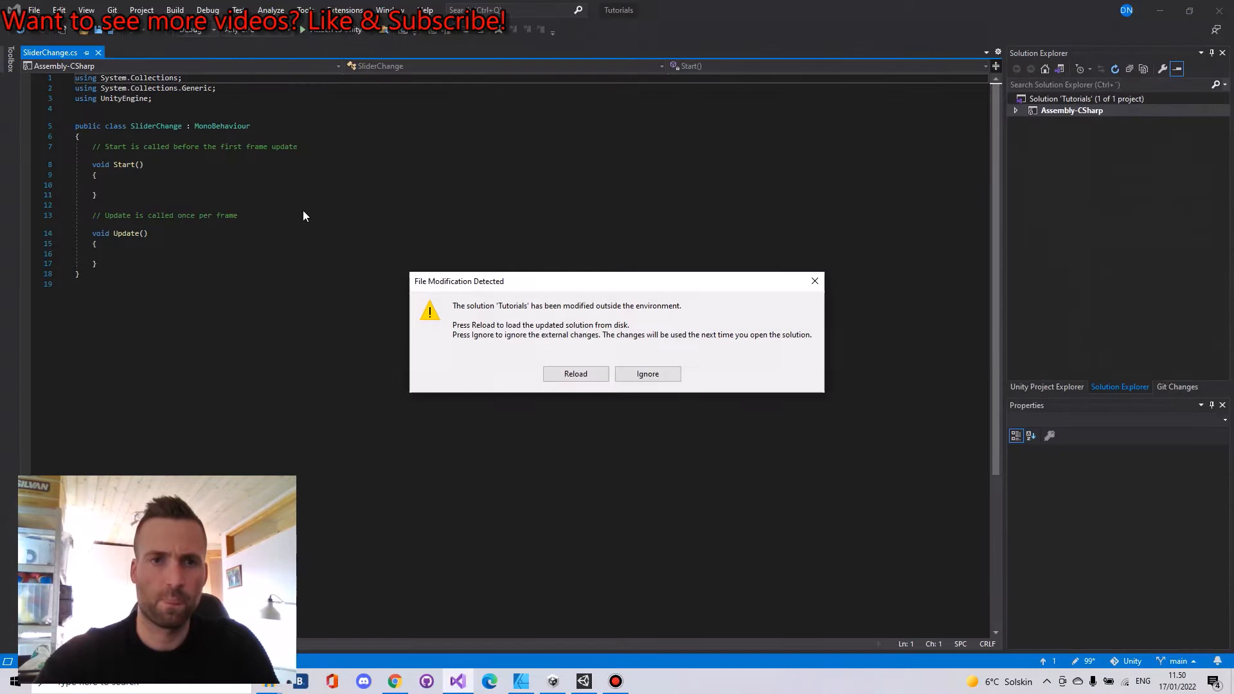
Step: Dismiss the reload warning and add 'using UnityEngine.UI;' and 'using TMPro;' to SliderChange
click(575, 374)
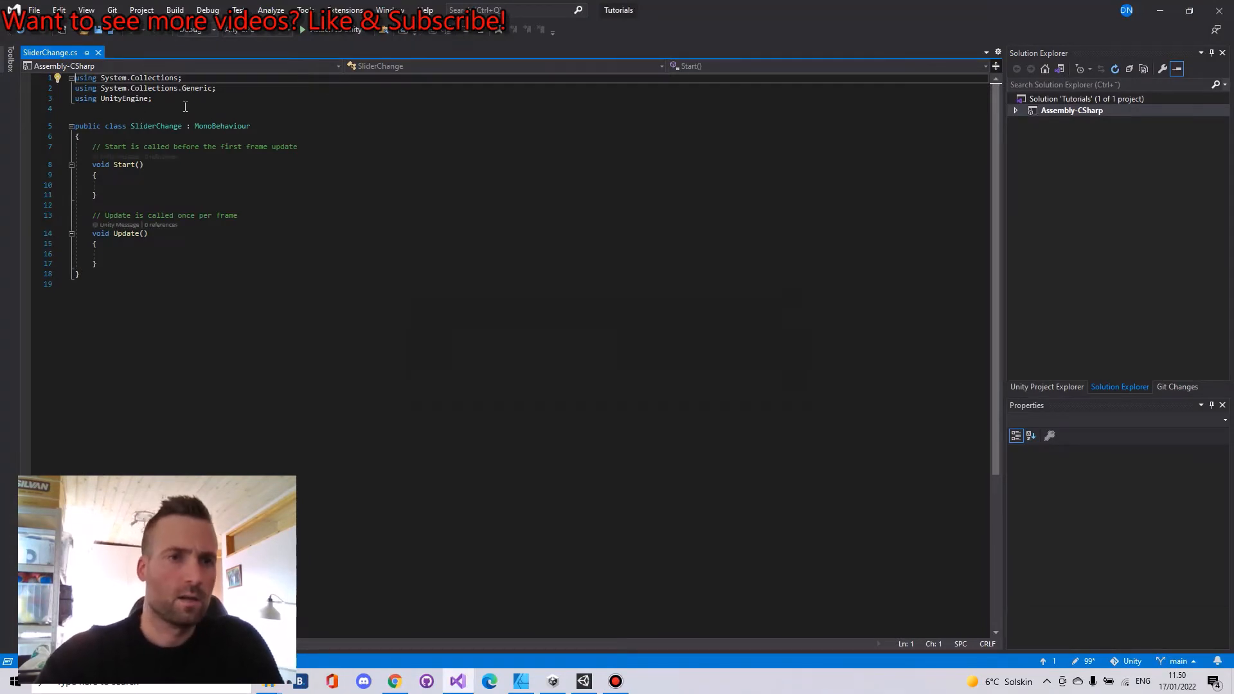
text(using u)
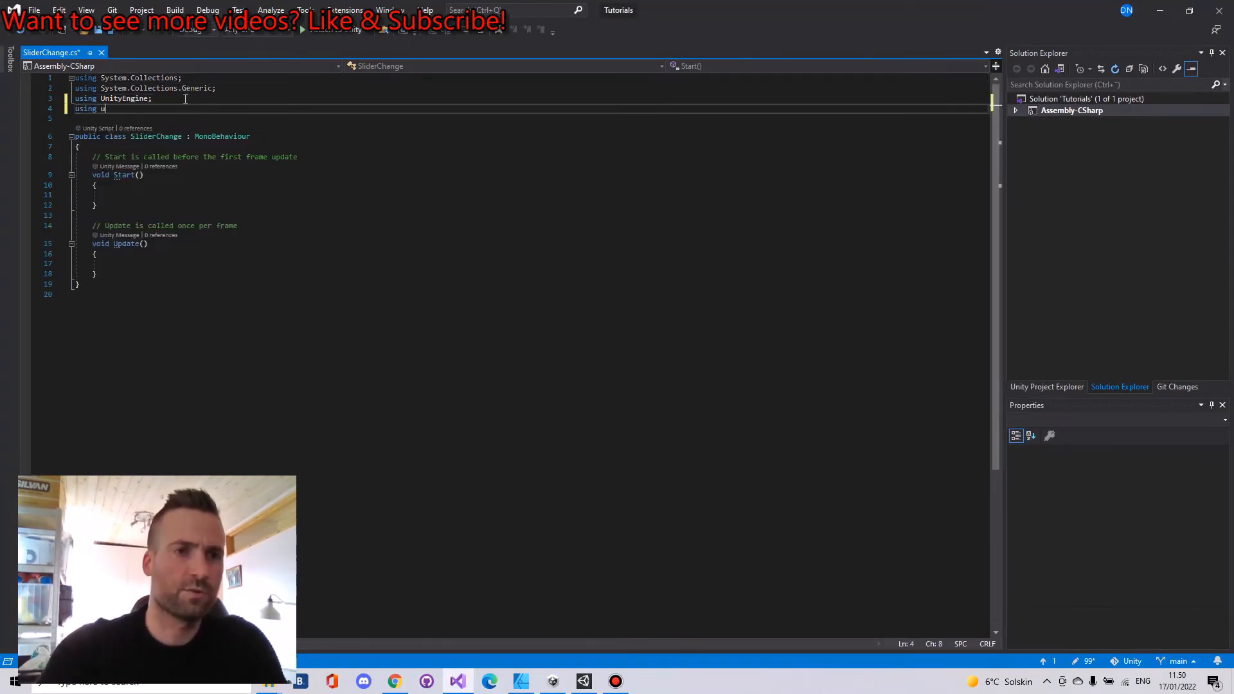
text(nityEngine.UI;)
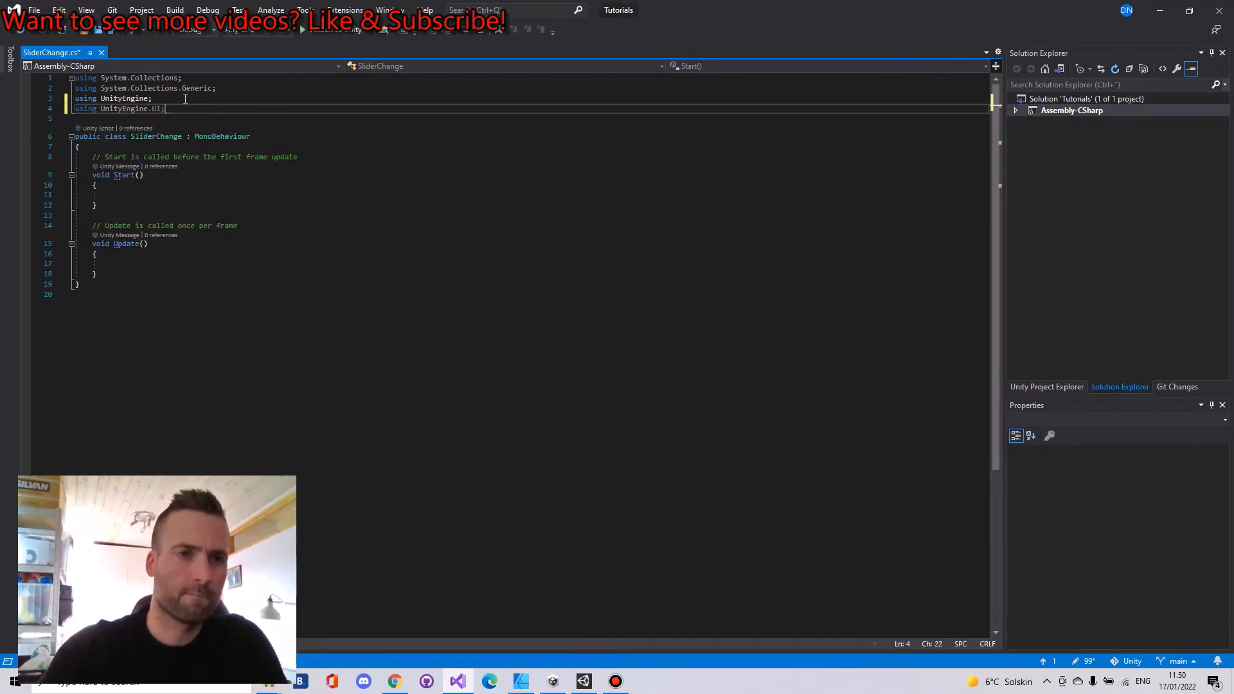
text(using)
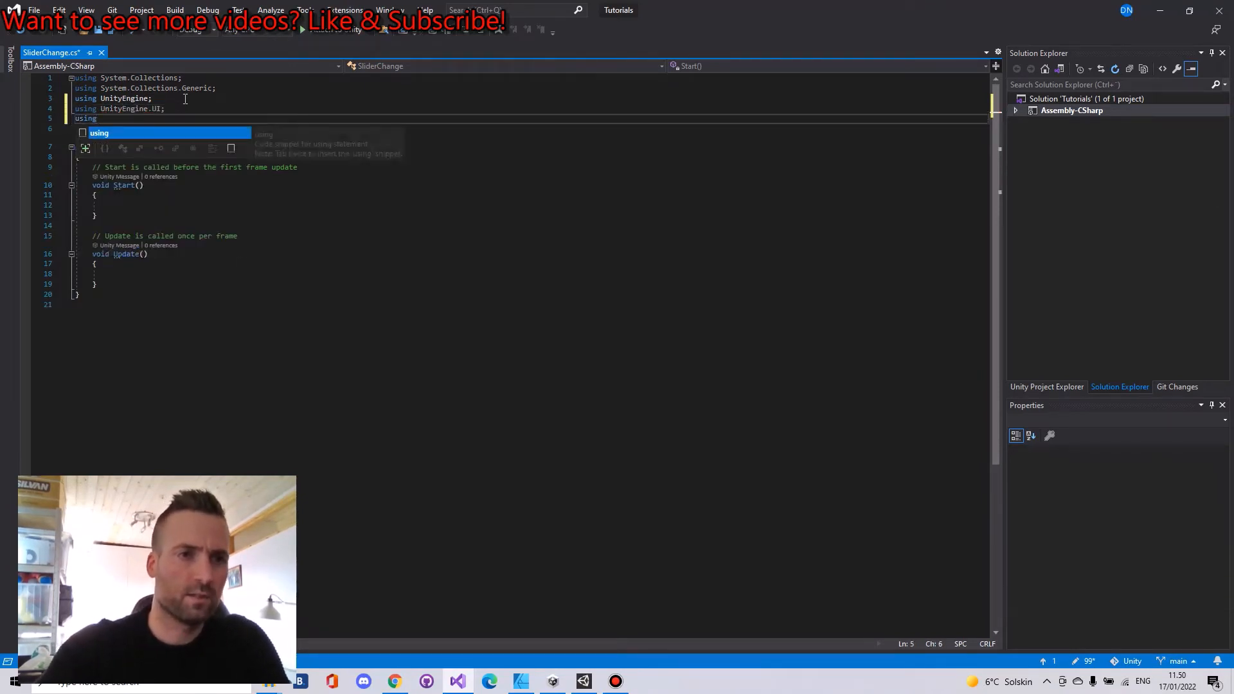
text(tm)
text(public)
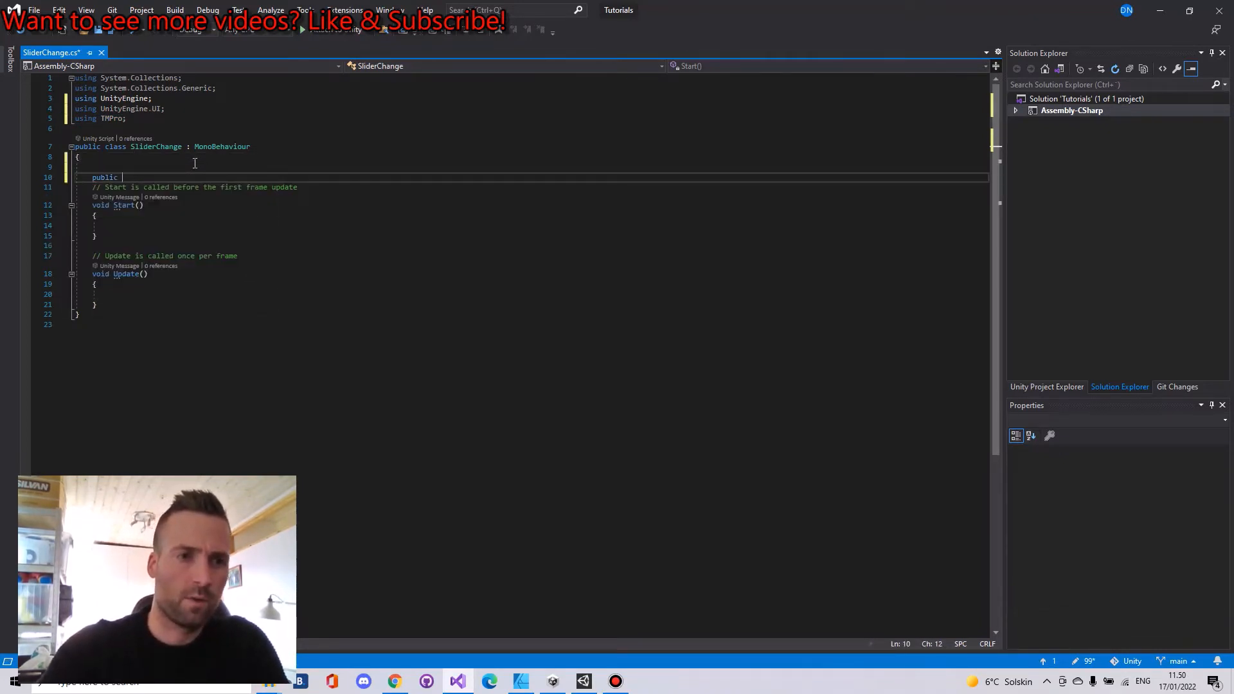
Step: Declare public fields 'Slider slider' and a TextMeshPro 'sliderText' in the class
text(Slider s)
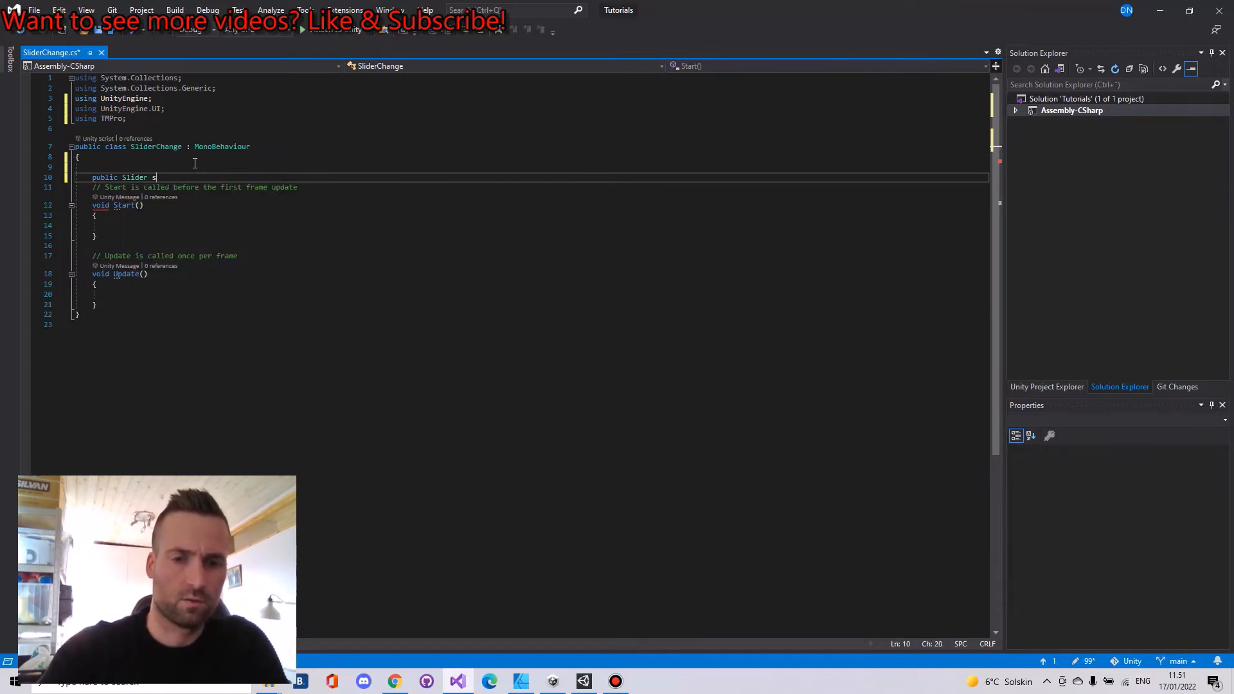
text(lider;)
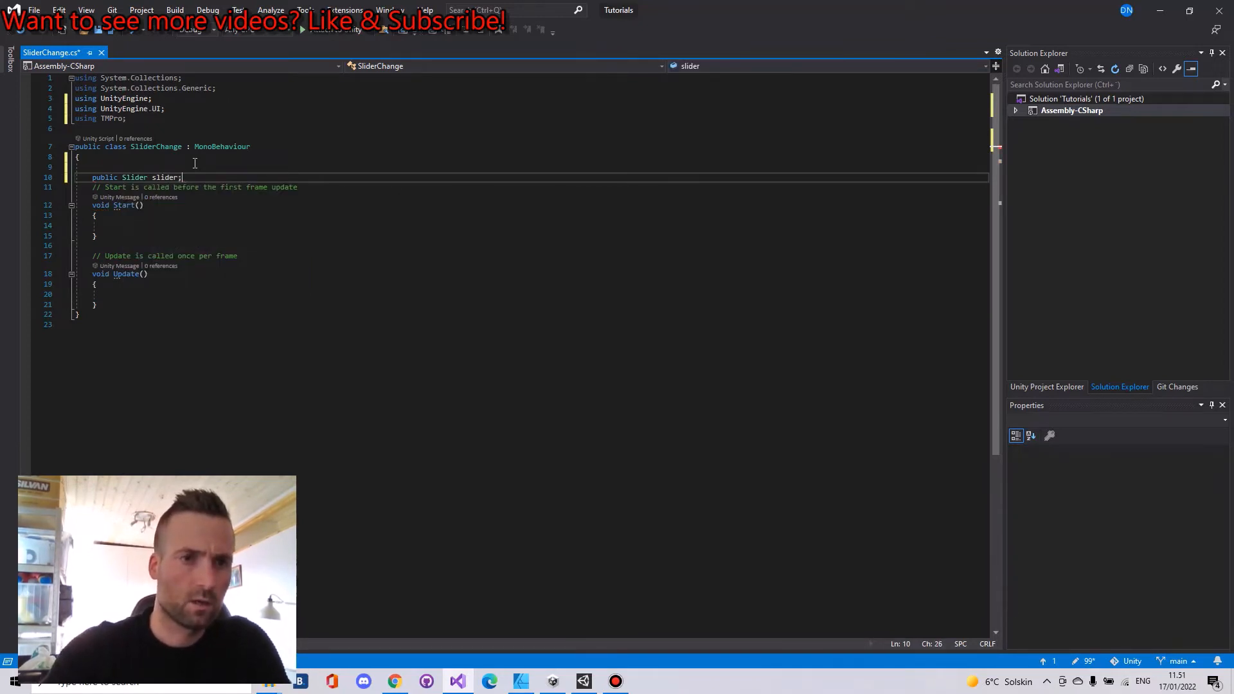
text(public)
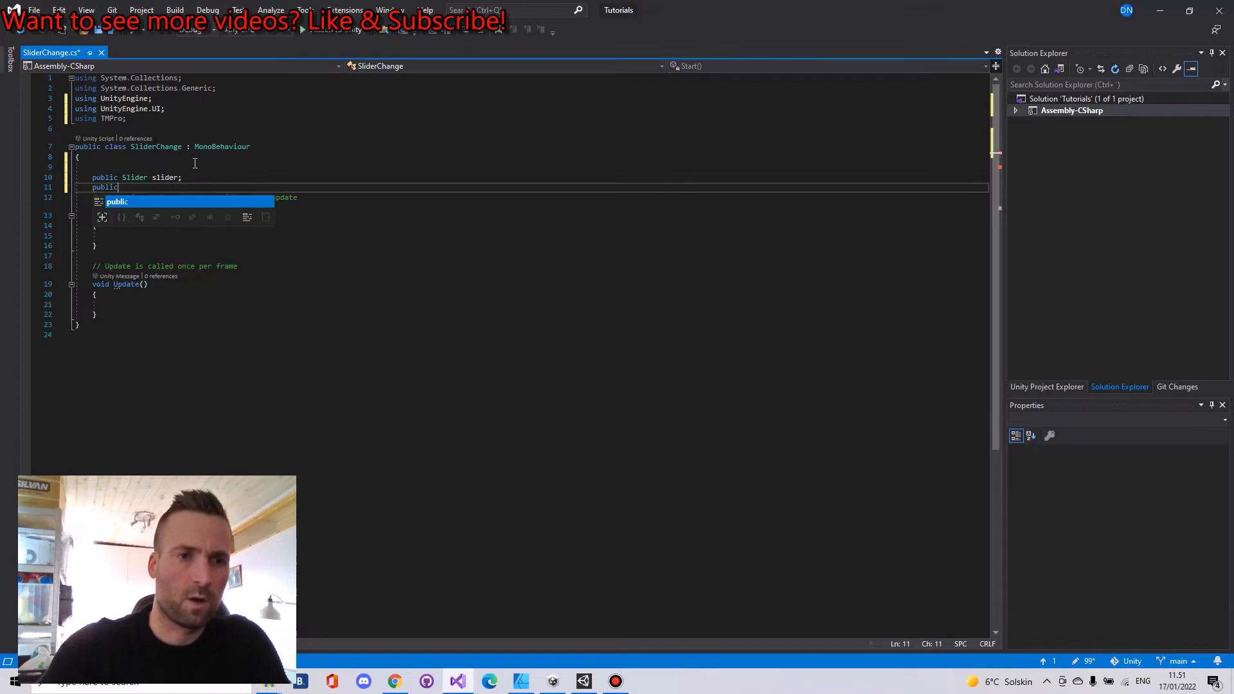
text(Textme)
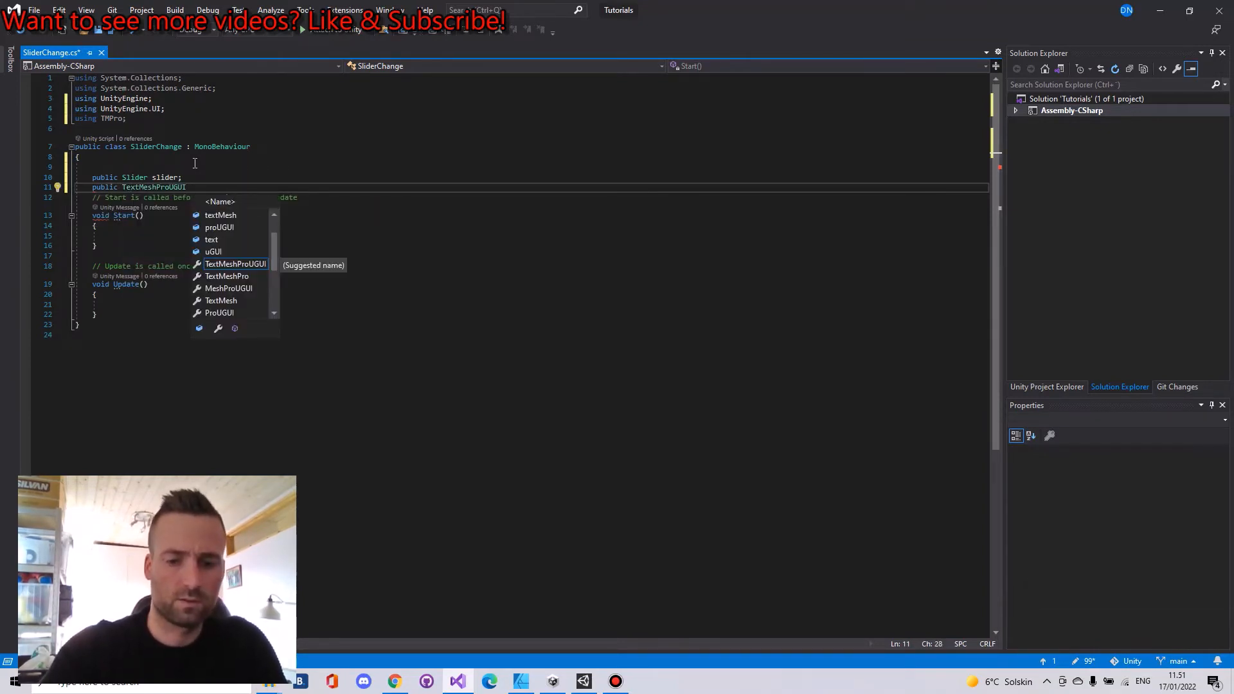
text(sliderTY)
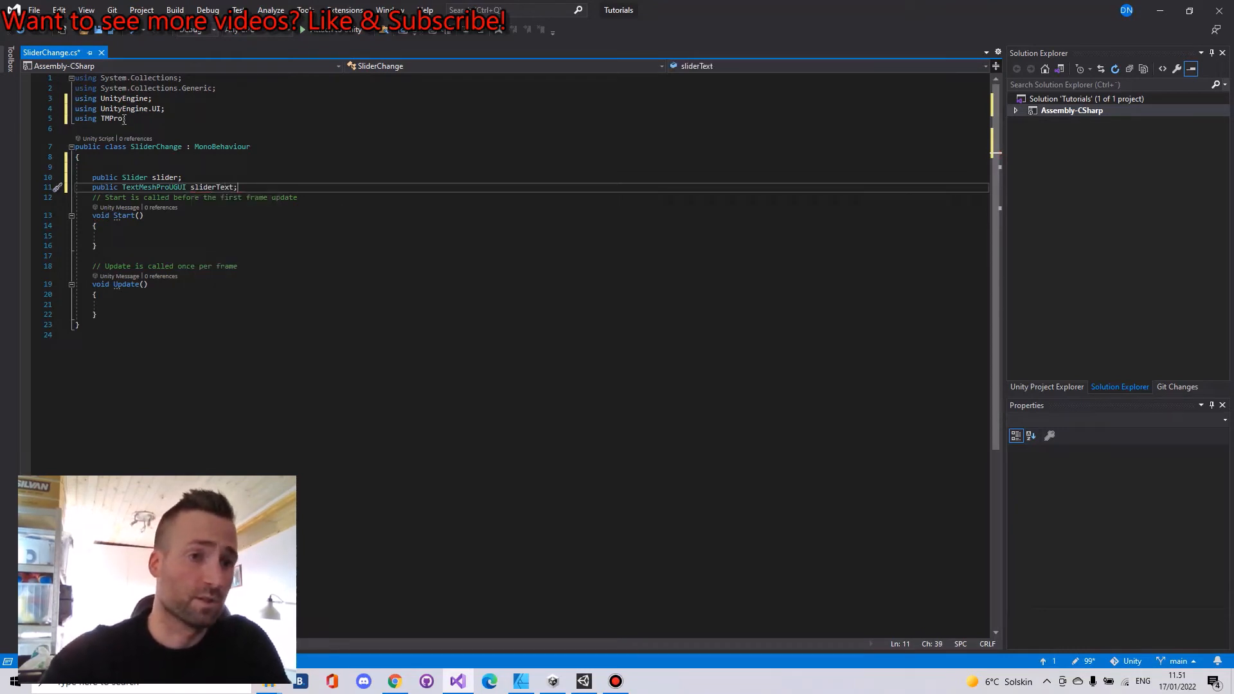
Step: In Update(), write sliderText.text = slider.value.ToString();
double_click(154, 187)
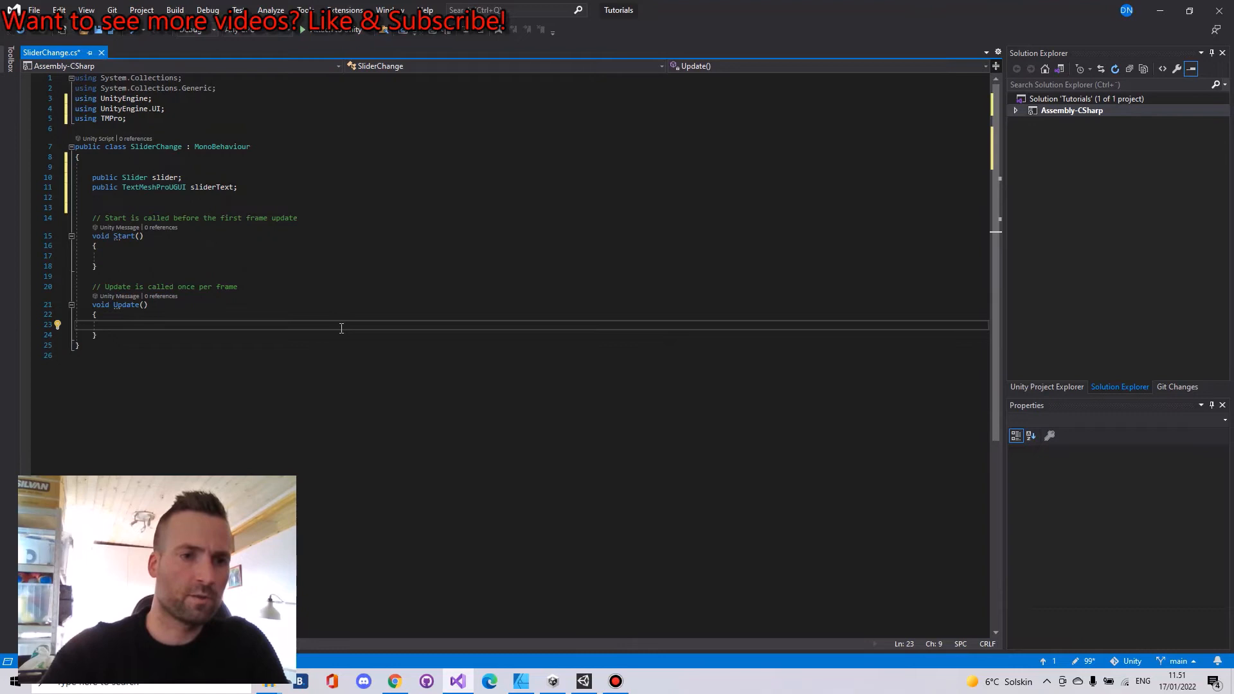
text(s)
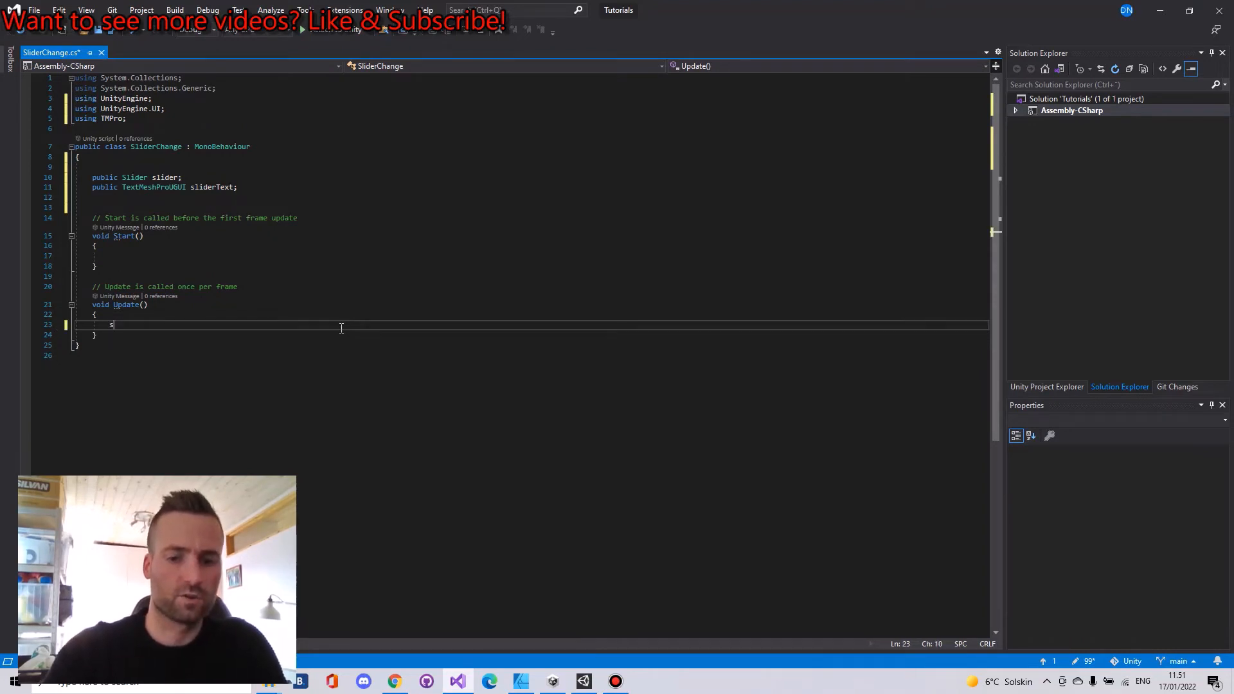
text(liderText.text = slider.)
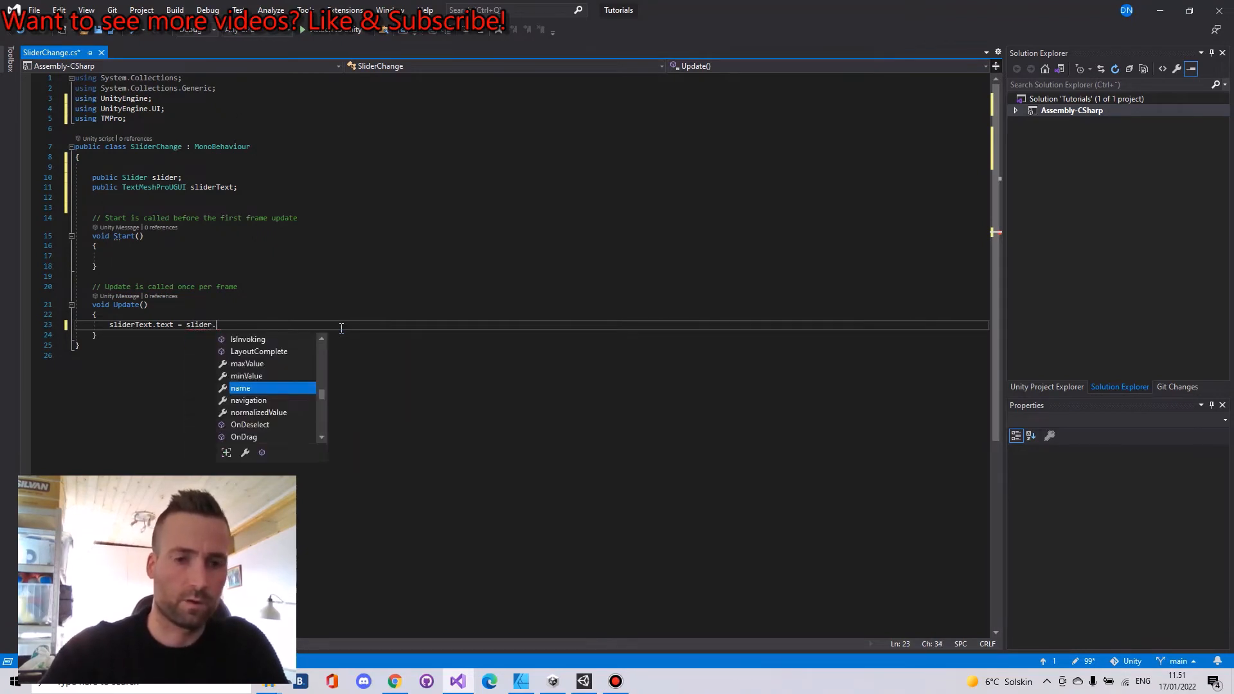
text(value.)
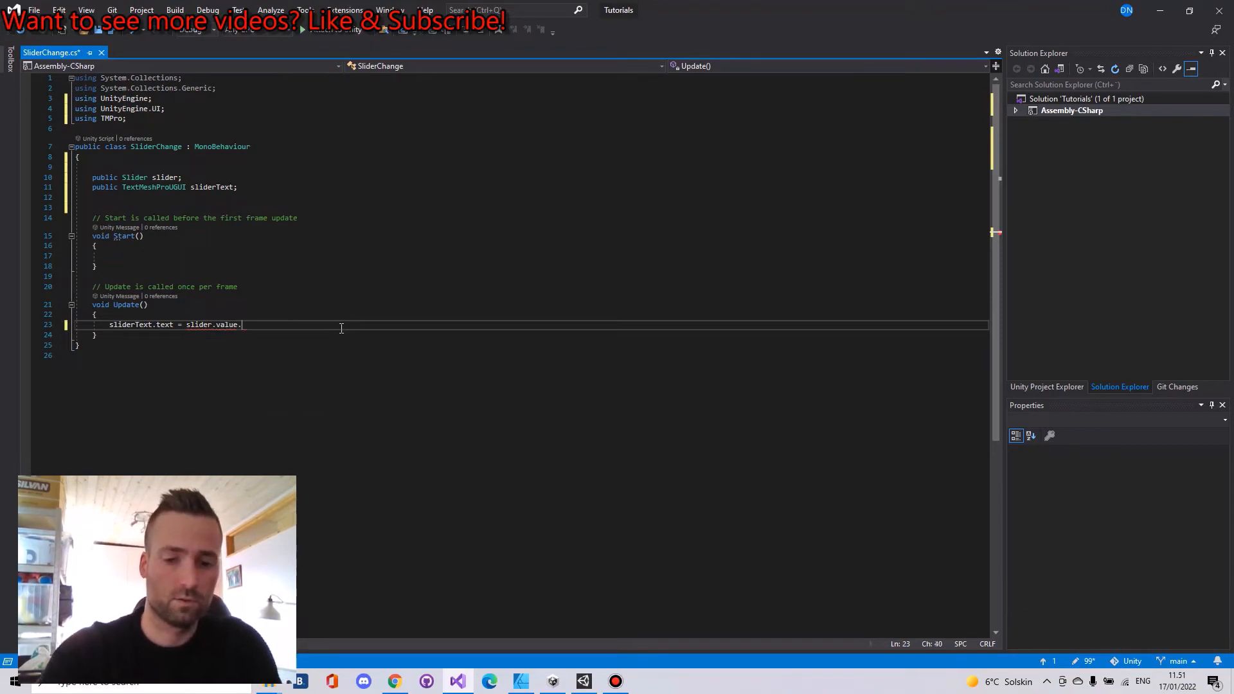
text(ToString();)
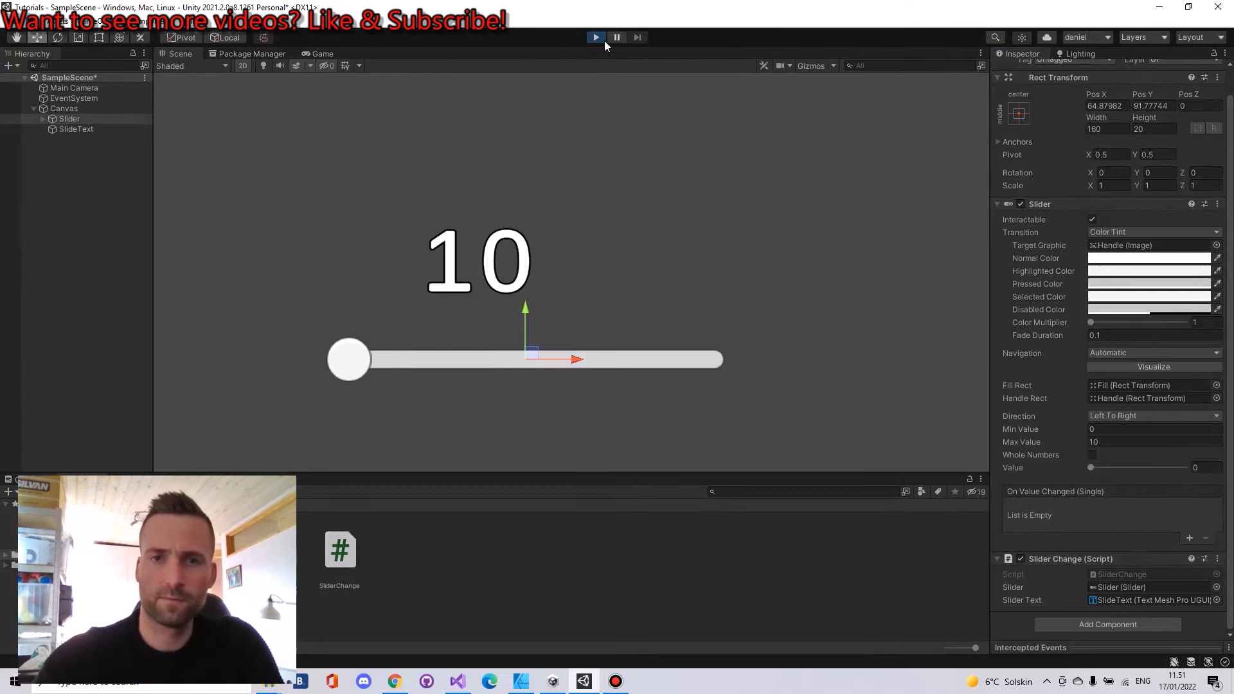
mouse_move(534, 52)
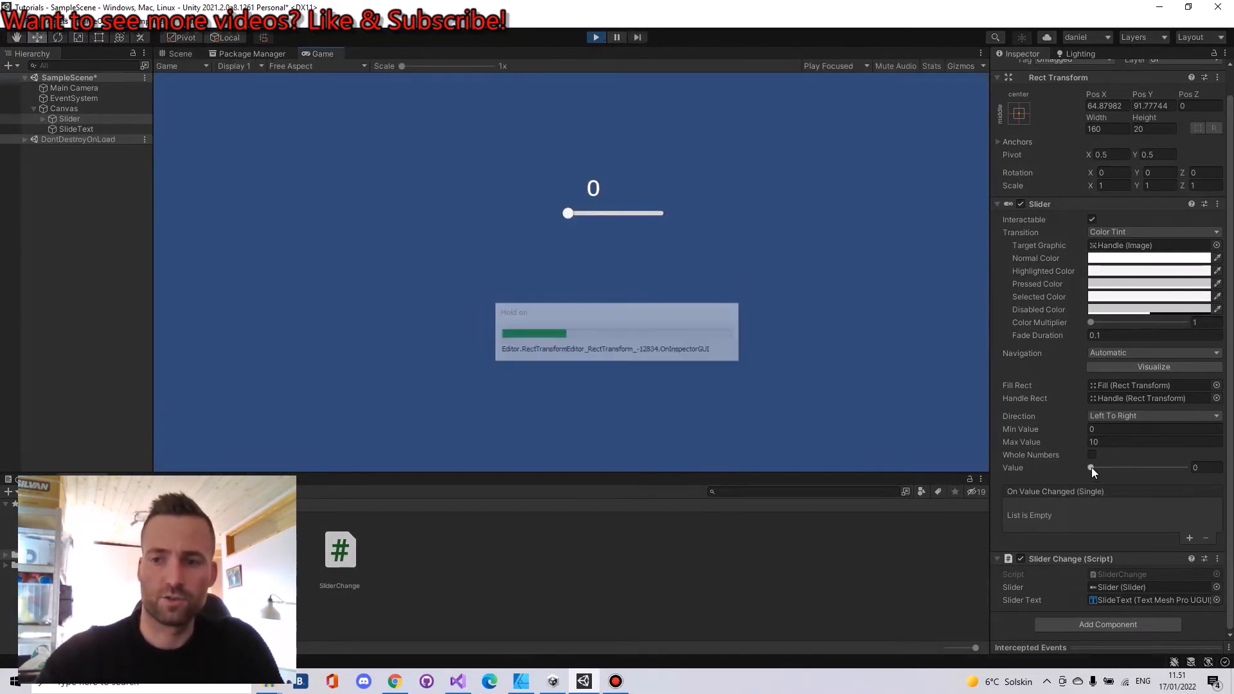
Step: Drag the running slider's Value to about 0.41 then 5.68, watching the label, and untick Whole Numbers
drag(1091, 468, 1136, 468)
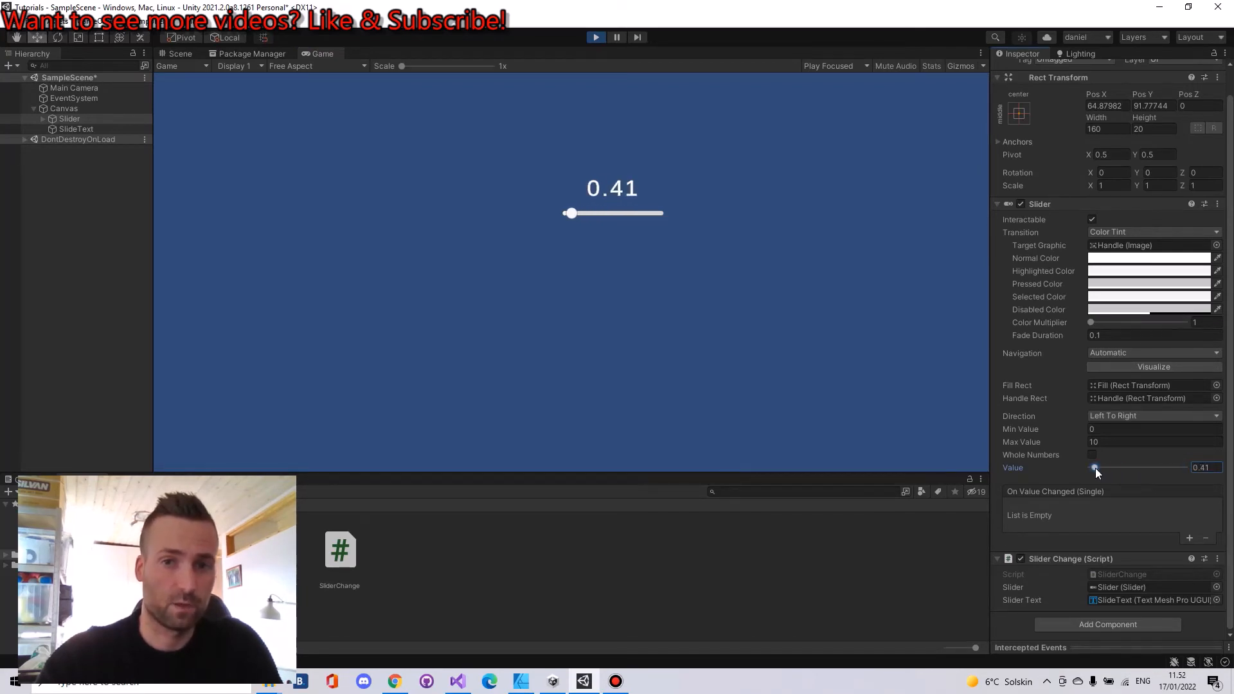
drag(570, 212, 618, 212)
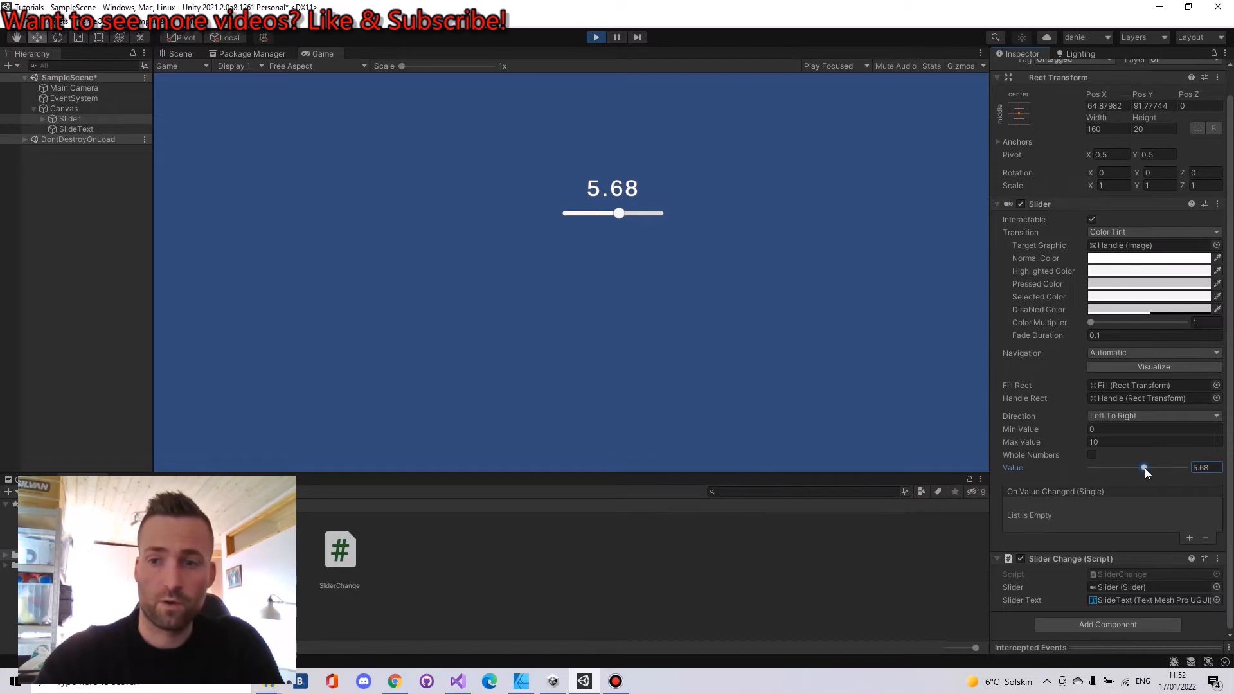
mouse_move(1084, 457)
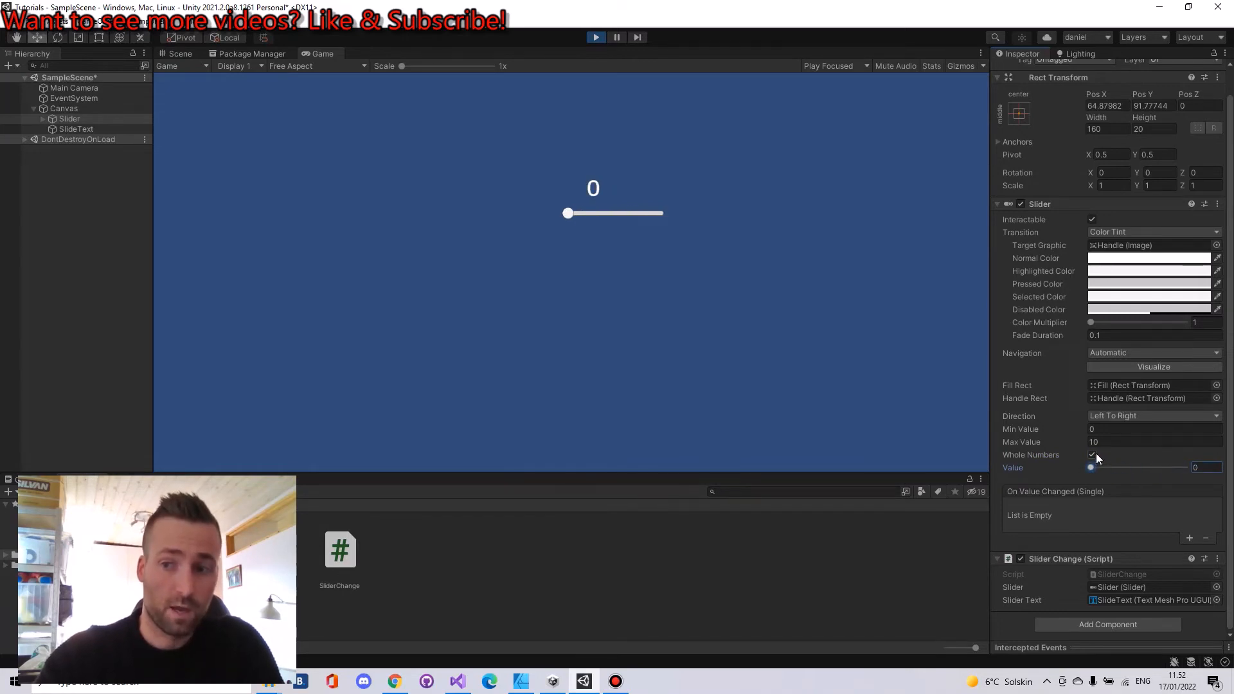
click(1091, 455)
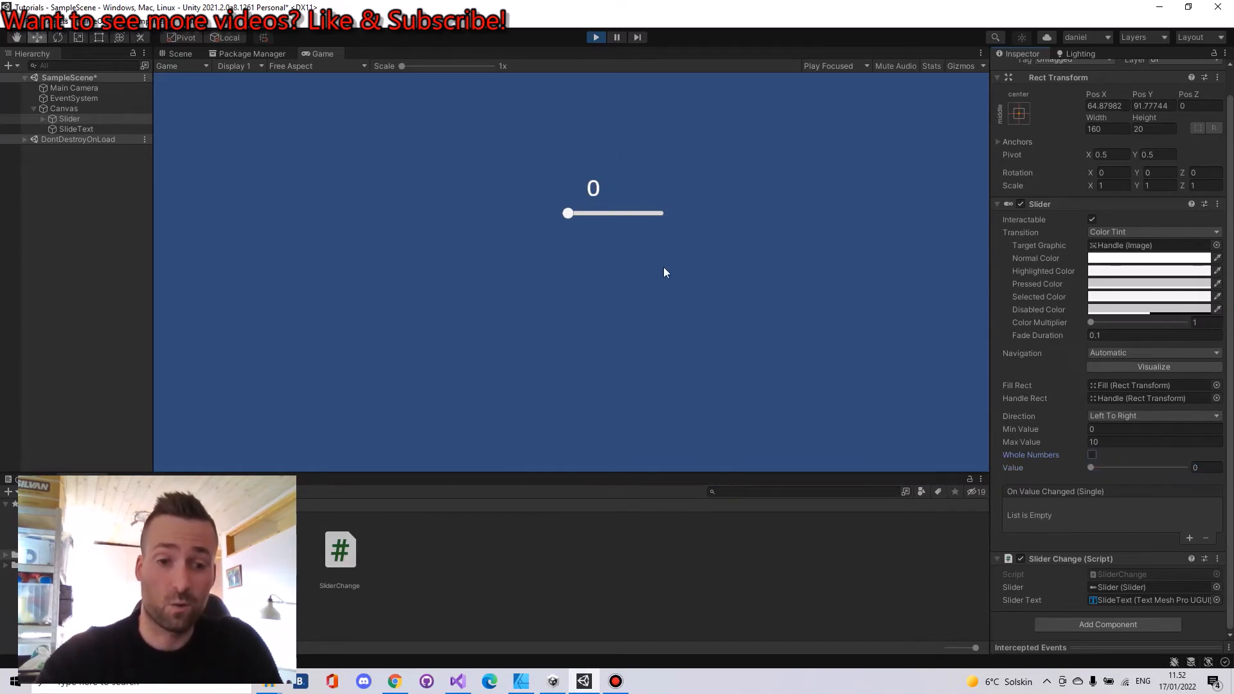
Step: Stop Play and change the ToString call to ToString("0.0") for one-decimal output
click(595, 37)
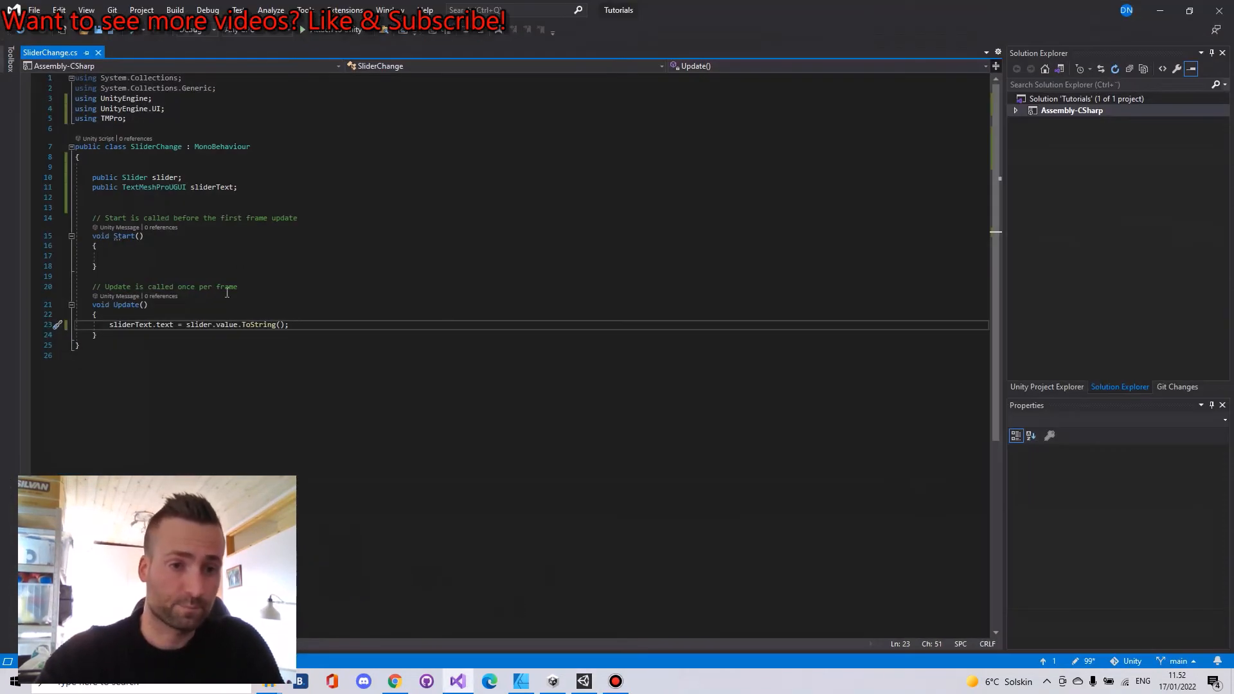
mouse_move(261, 323)
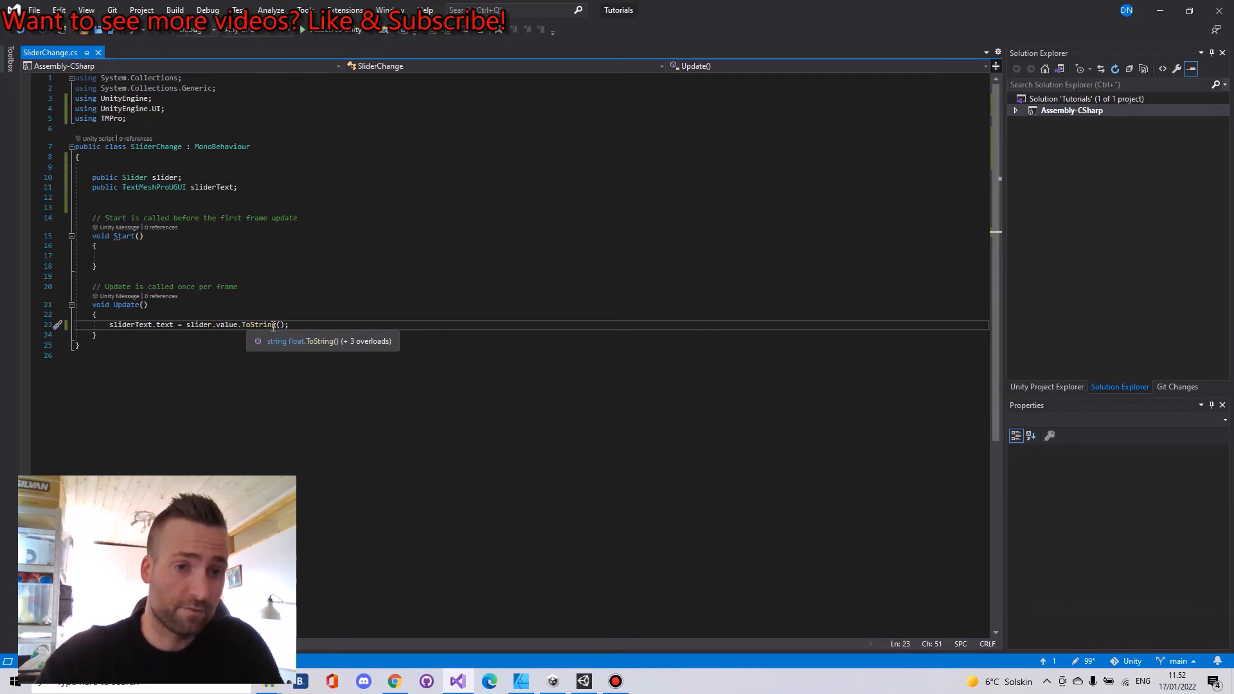
text("0.0)
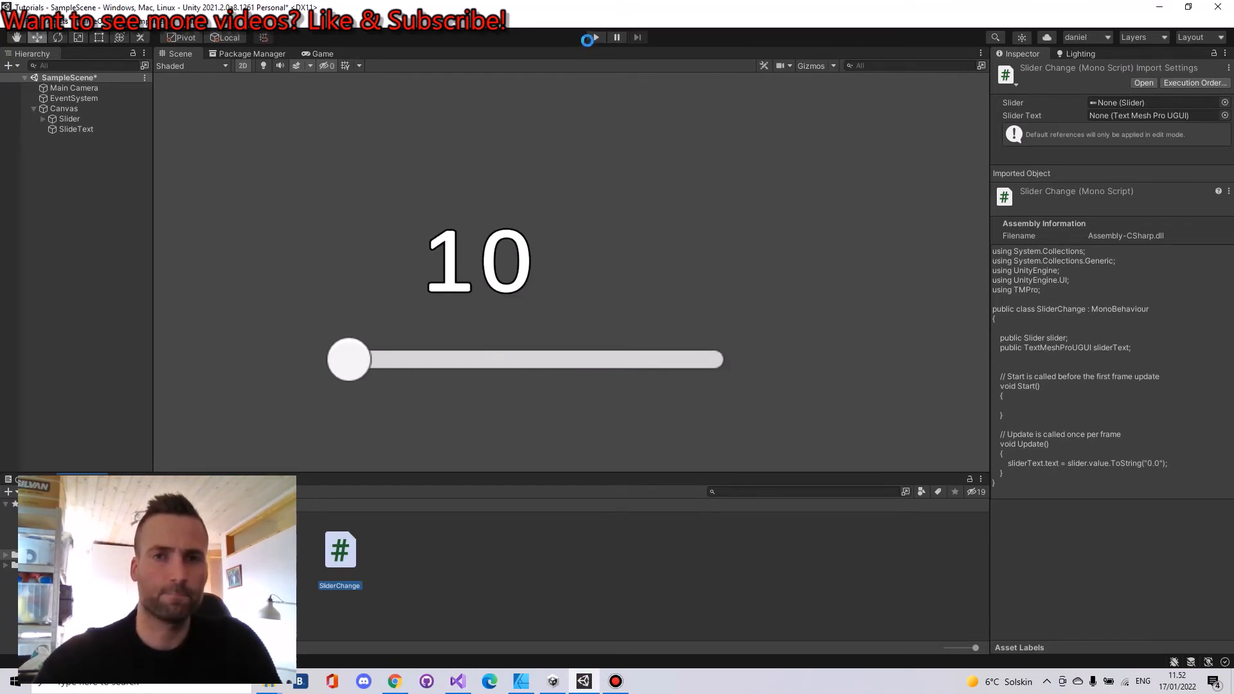
Step: Run the scene, drag the Slider's Value to 10.0 then down near 1.2 to confirm one-decimal labels, and stop Play
click(595, 38)
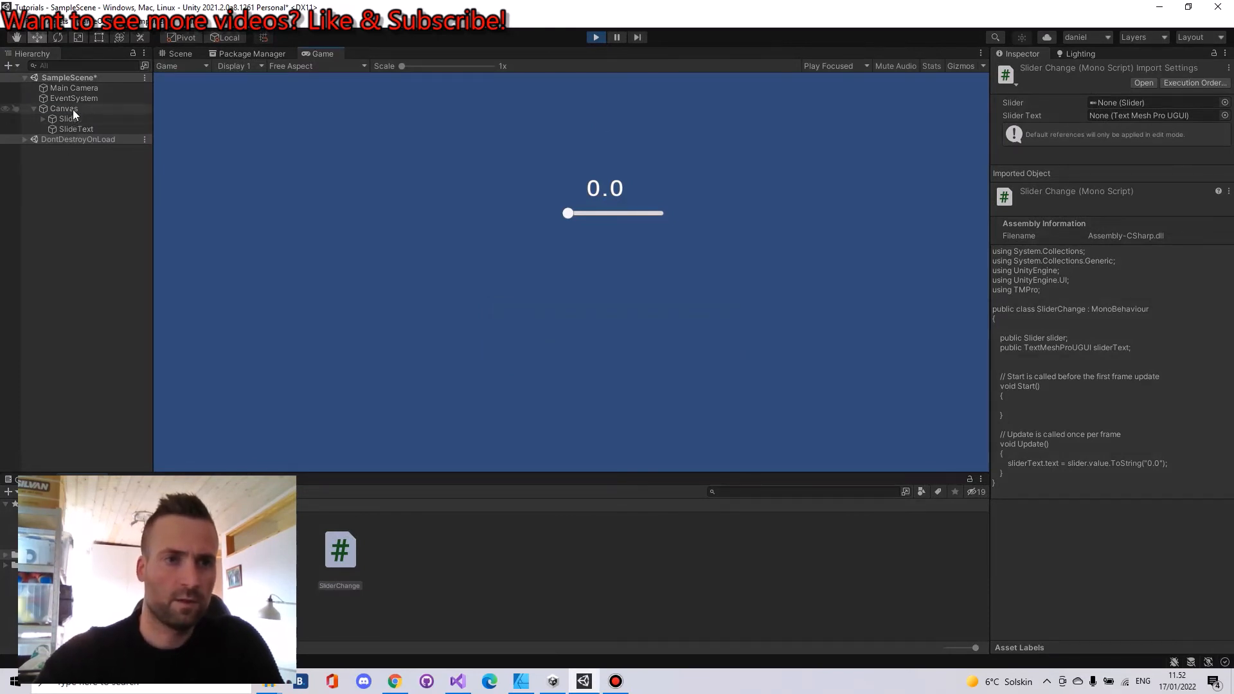
click(69, 118)
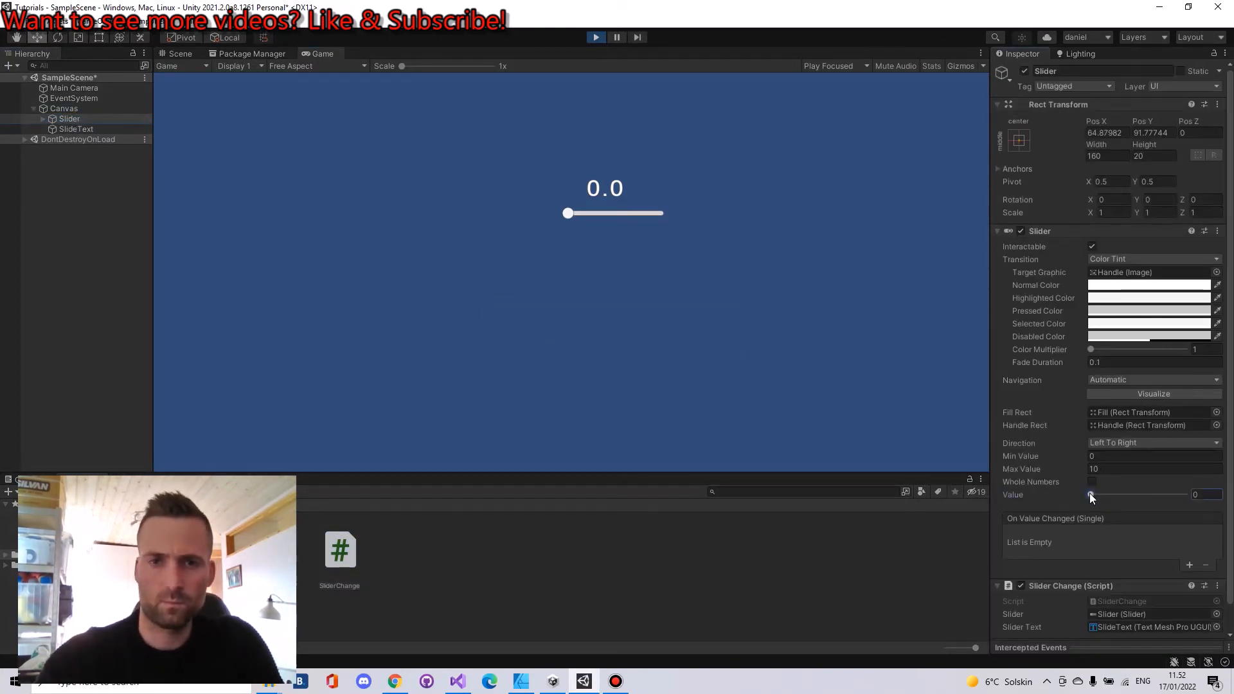
drag(1091, 493, 1183, 493)
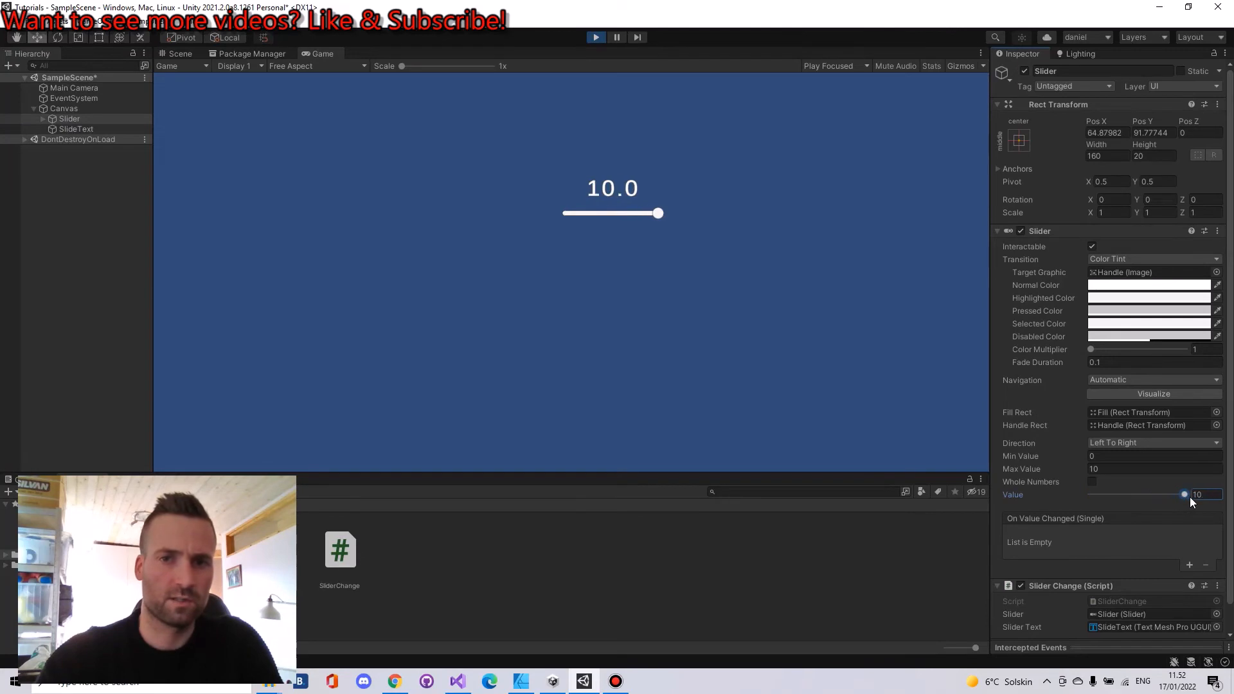
drag(1183, 493, 1101, 493)
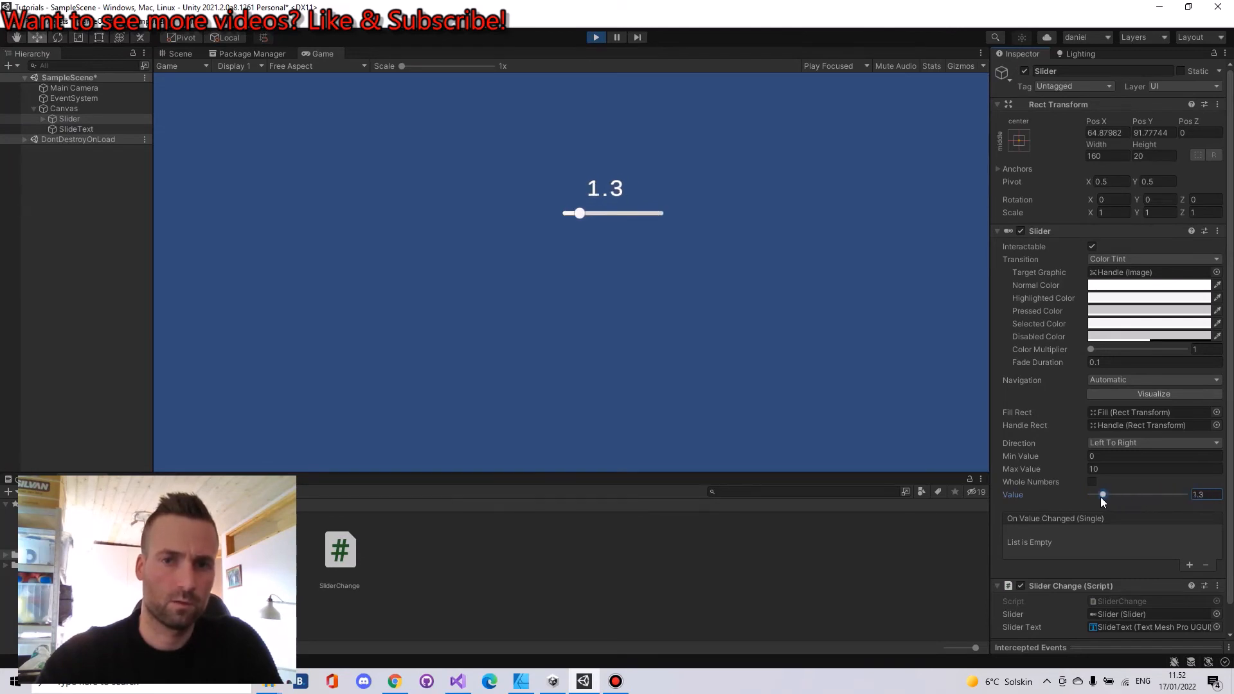
drag(1101, 494, 1090, 494)
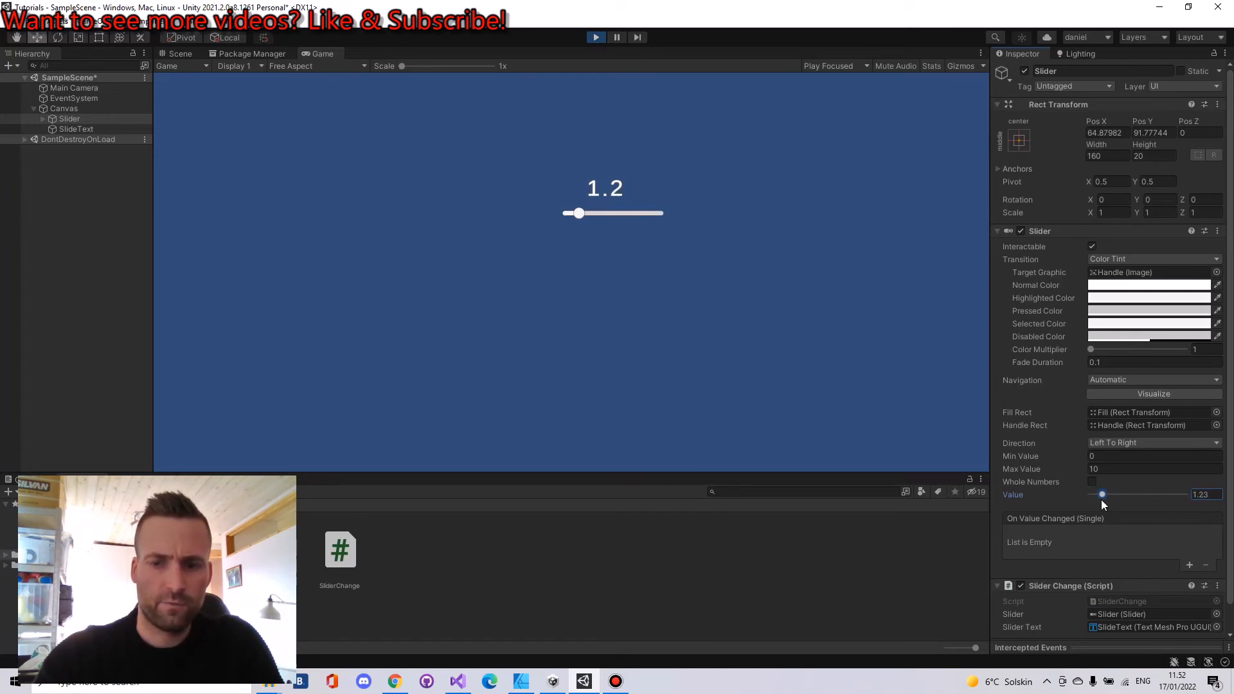
drag(578, 212, 566, 212)
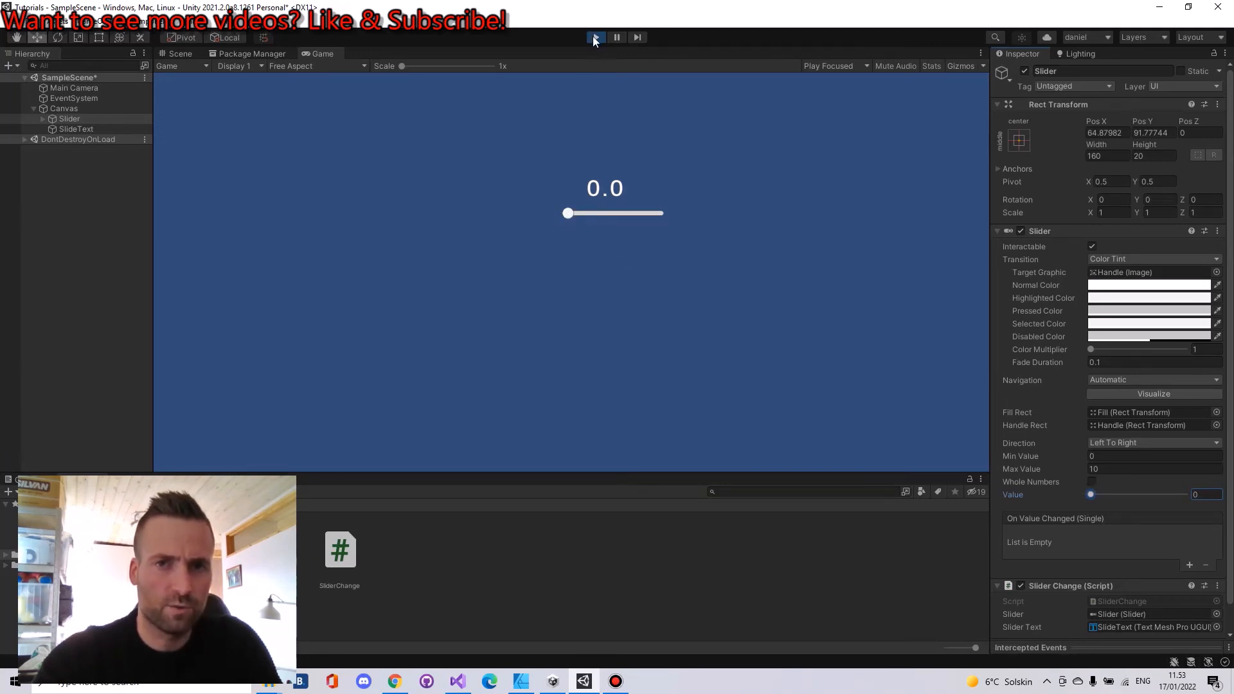
click(595, 37)
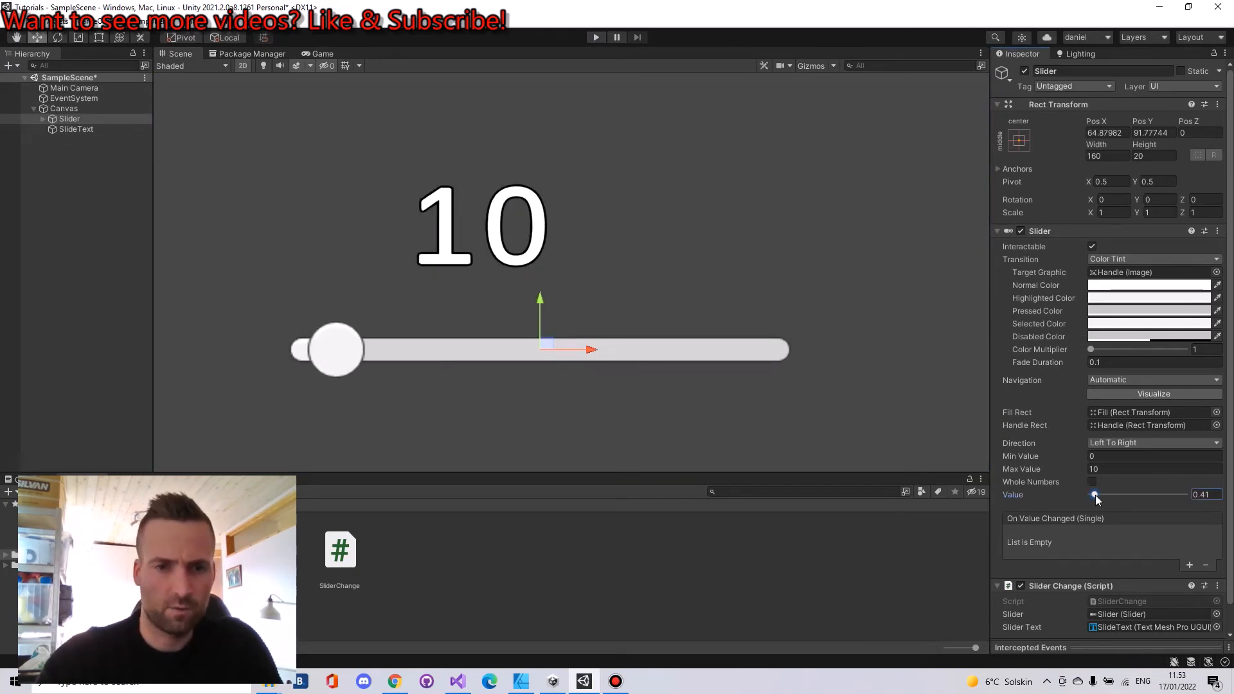
Step: Reset Value to 0, then with the Rect Tool stretch the Handle Slide Area and Fill Area edges so the handle sits on the bar at 0 and 10
drag(1096, 493, 1090, 494)
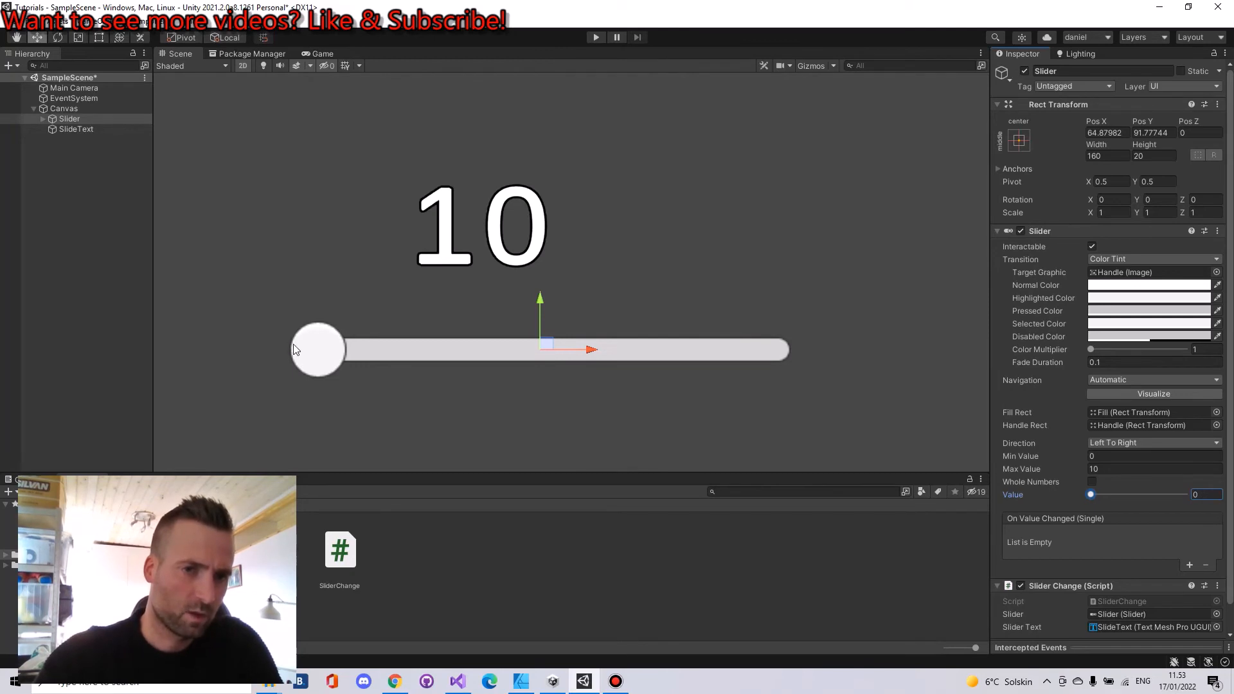
mouse_move(318, 356)
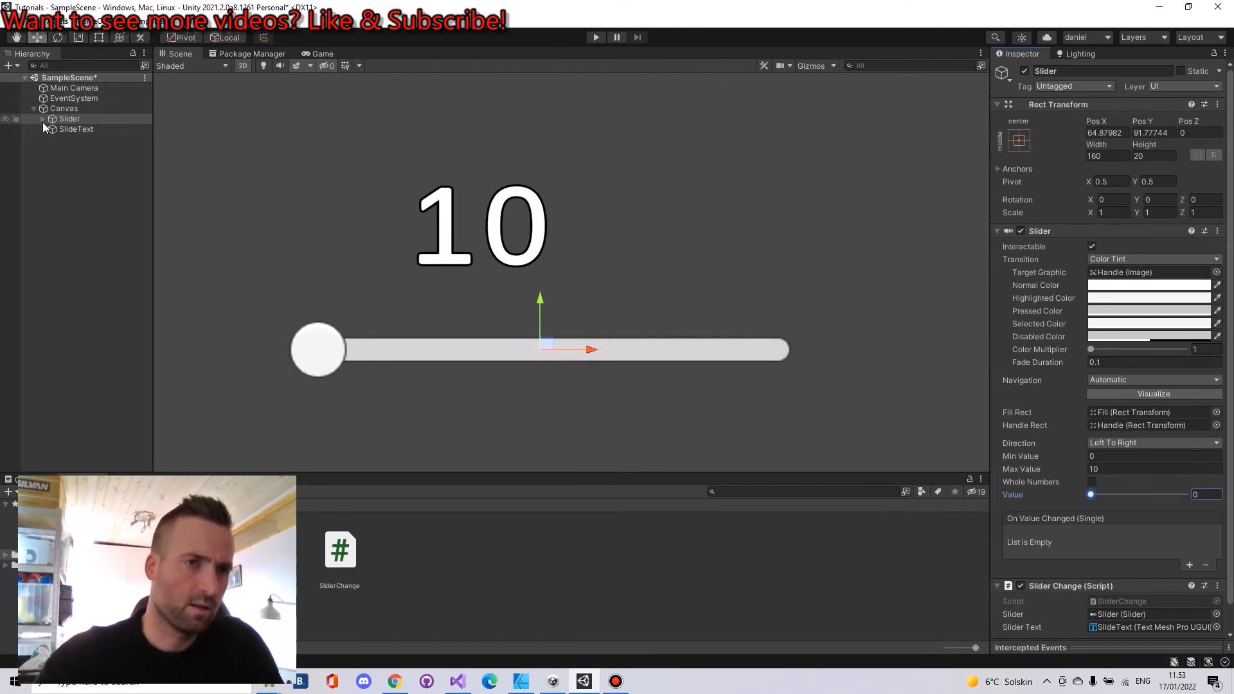
click(44, 118)
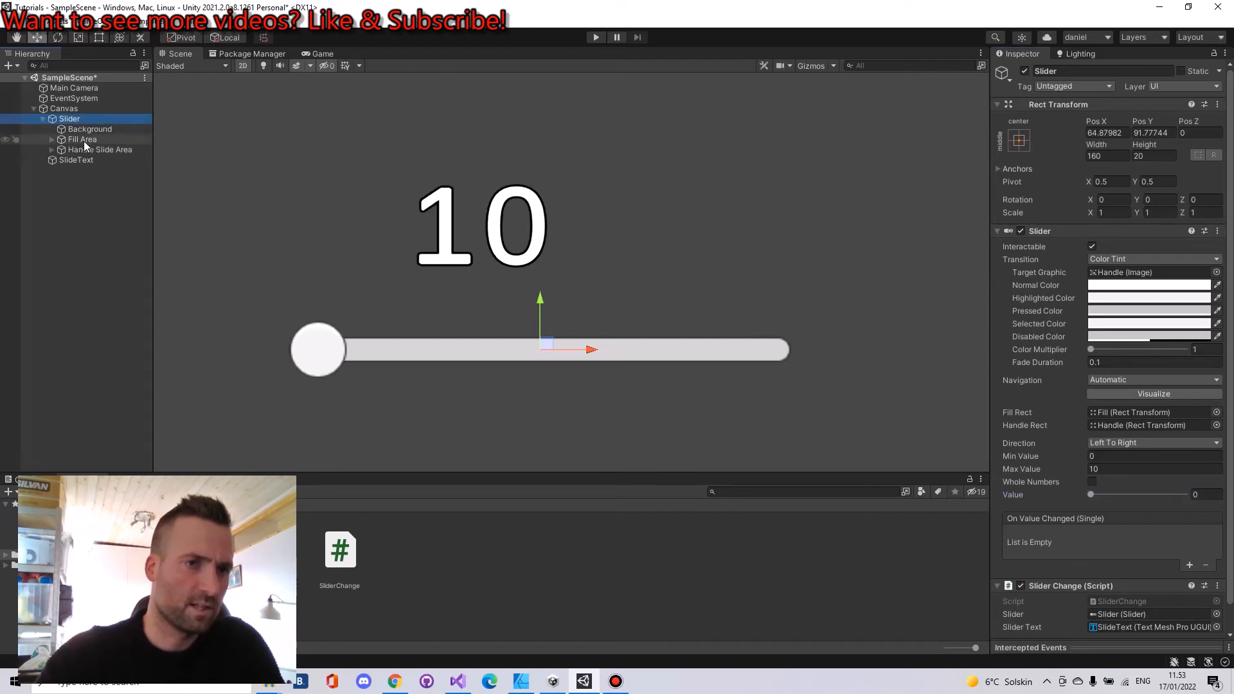
click(82, 138)
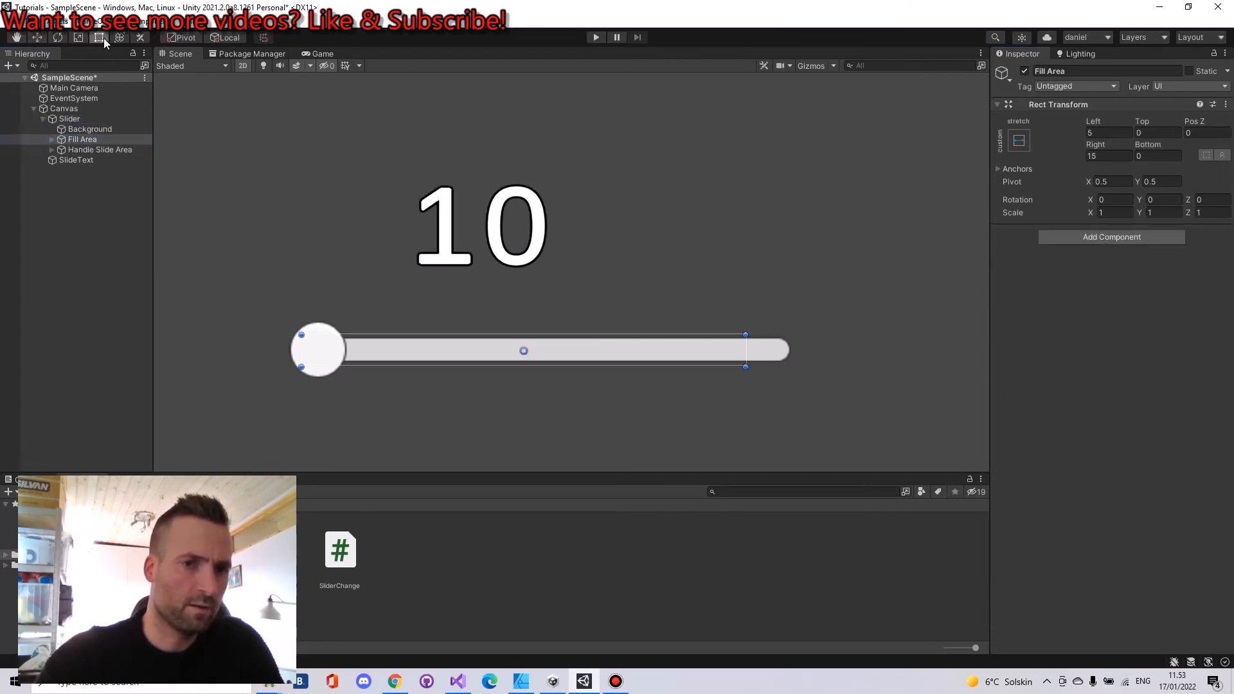
click(100, 149)
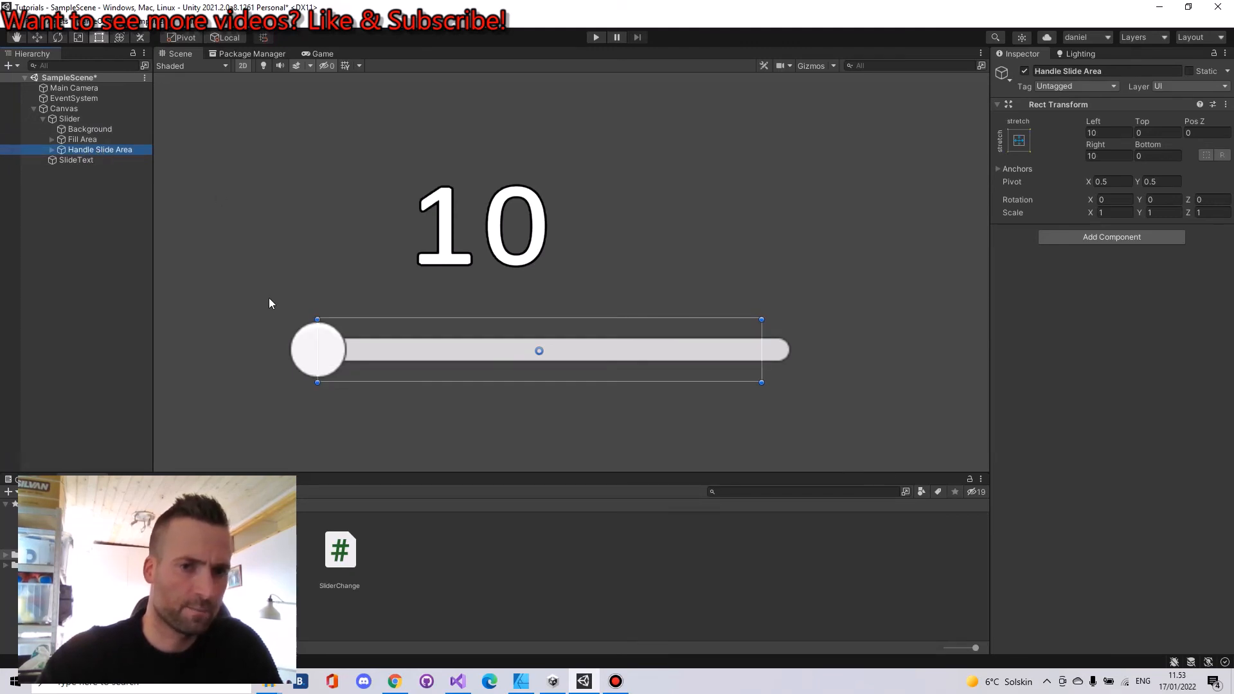
drag(318, 350, 314, 349)
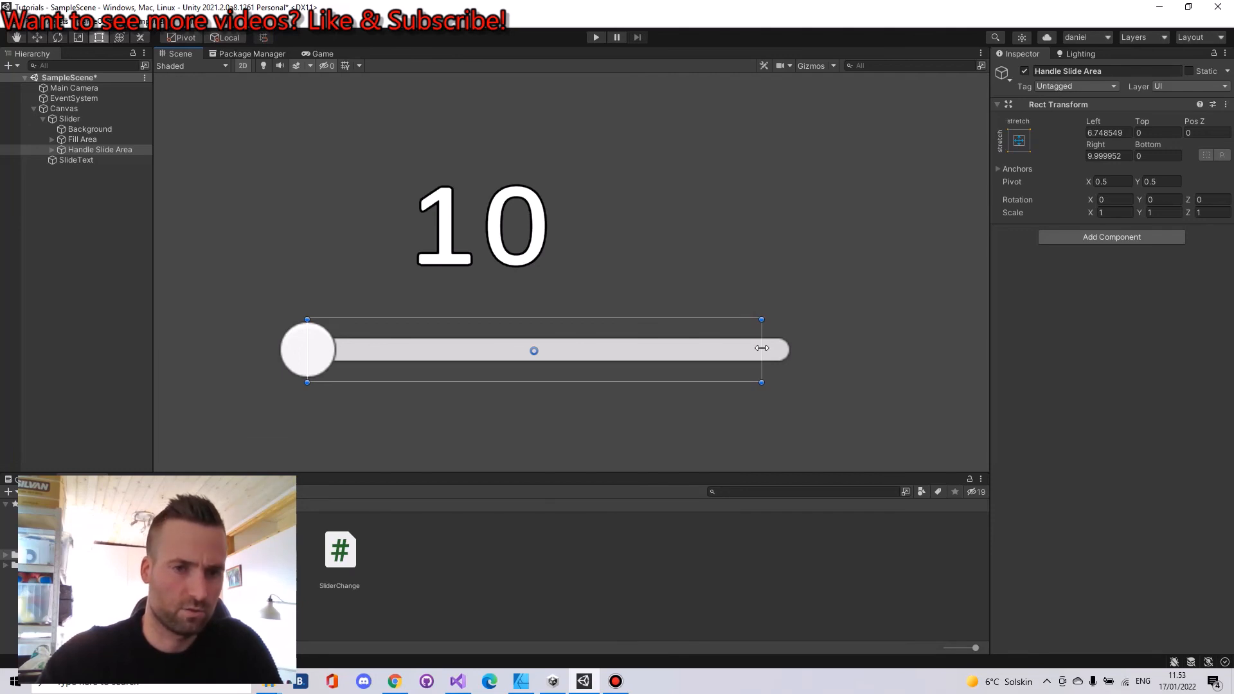
drag(759, 350, 785, 349)
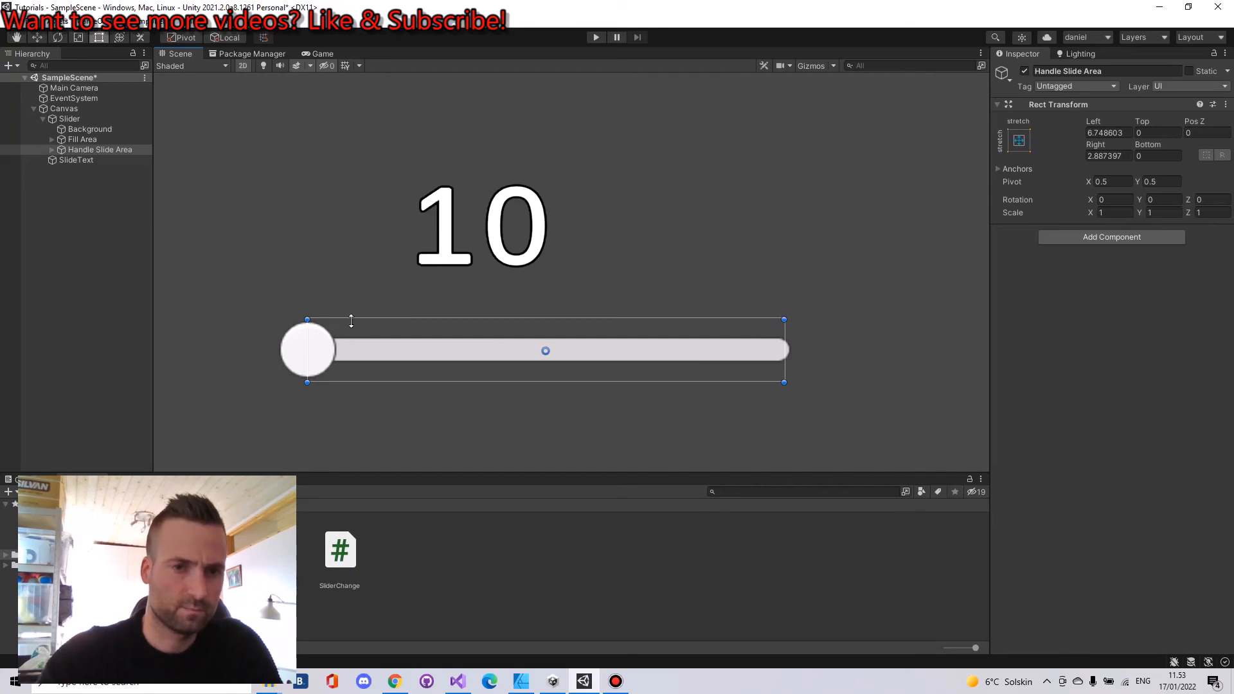
click(69, 118)
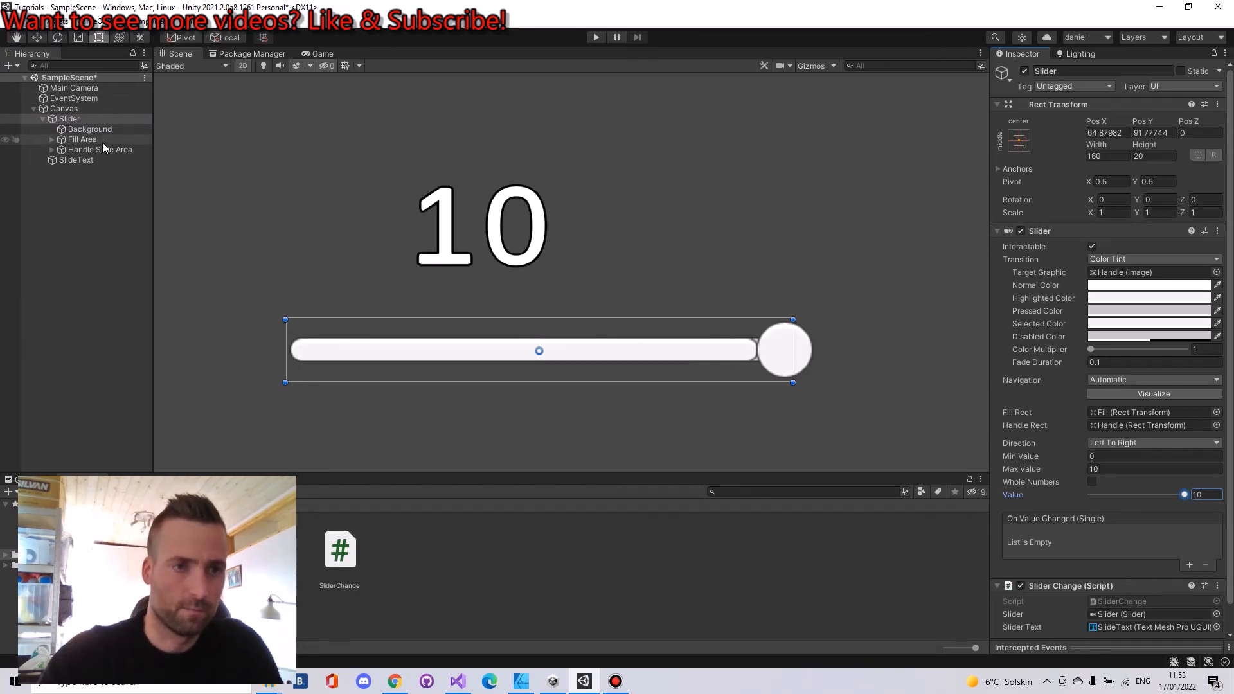
click(82, 139)
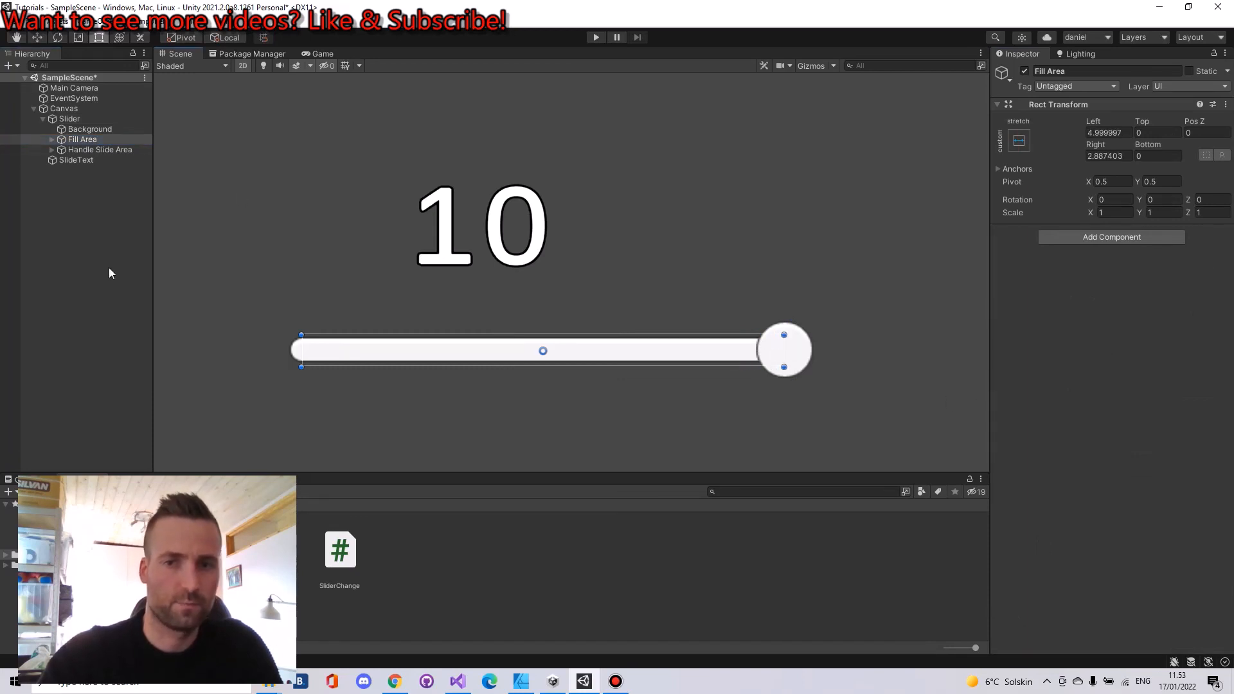
click(70, 119)
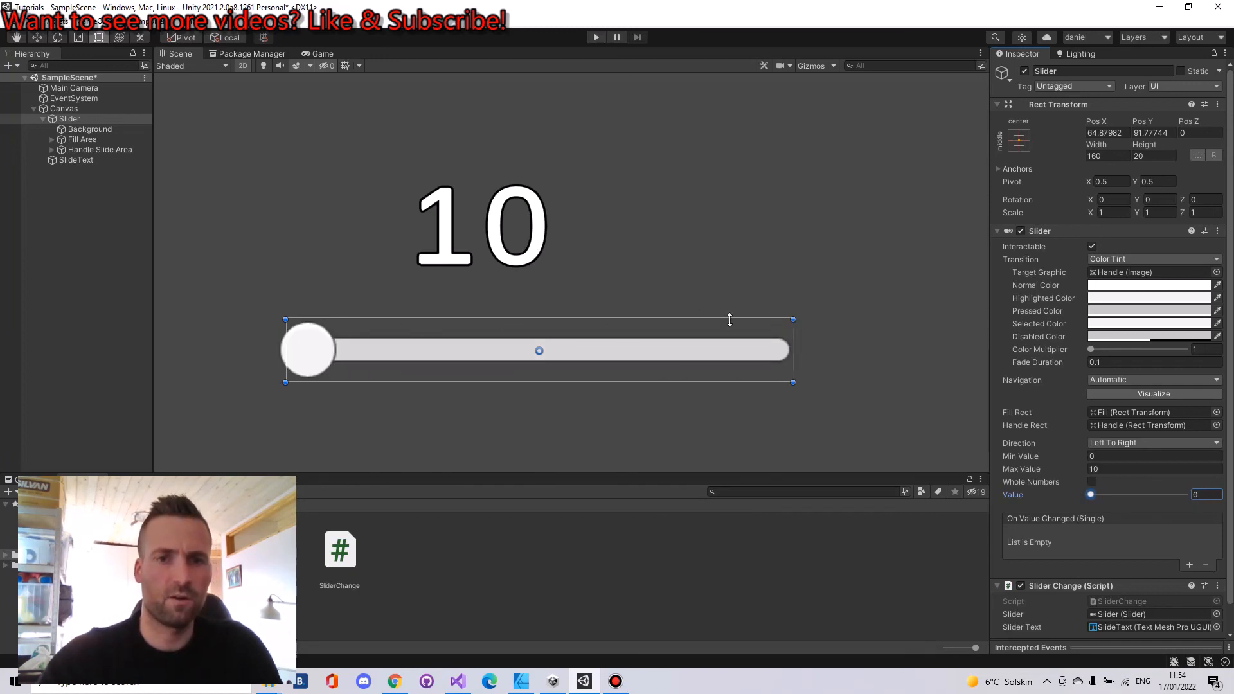
mouse_move(741, 248)
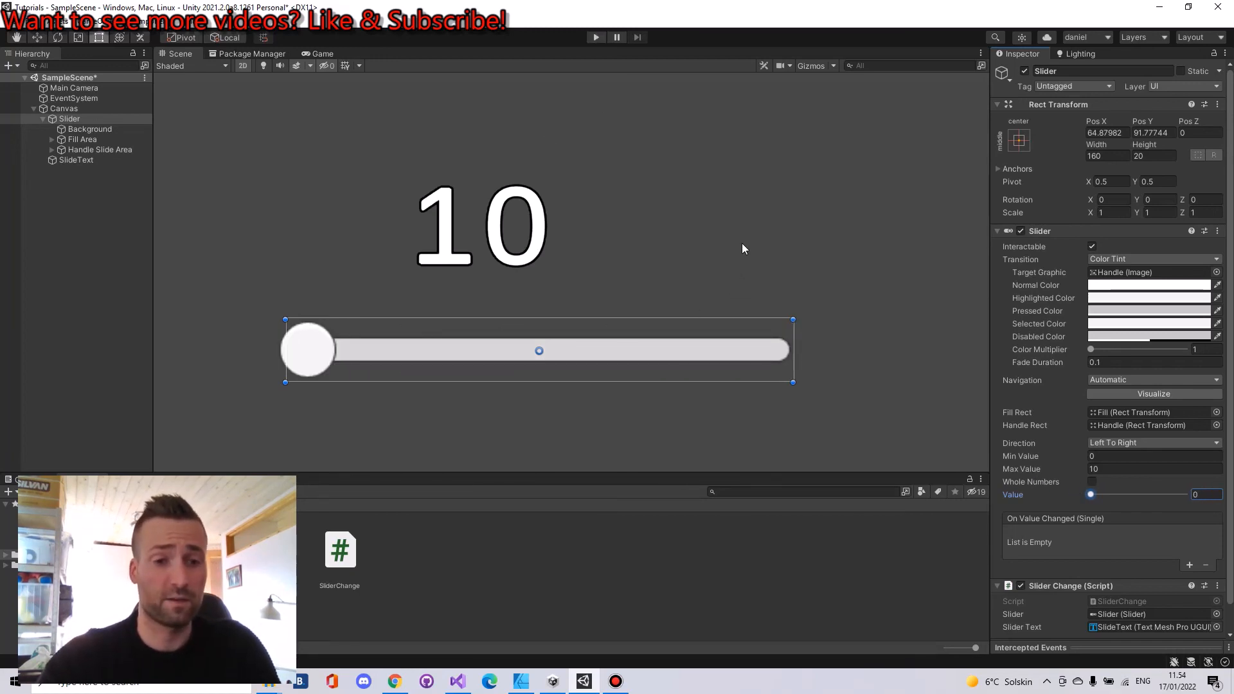